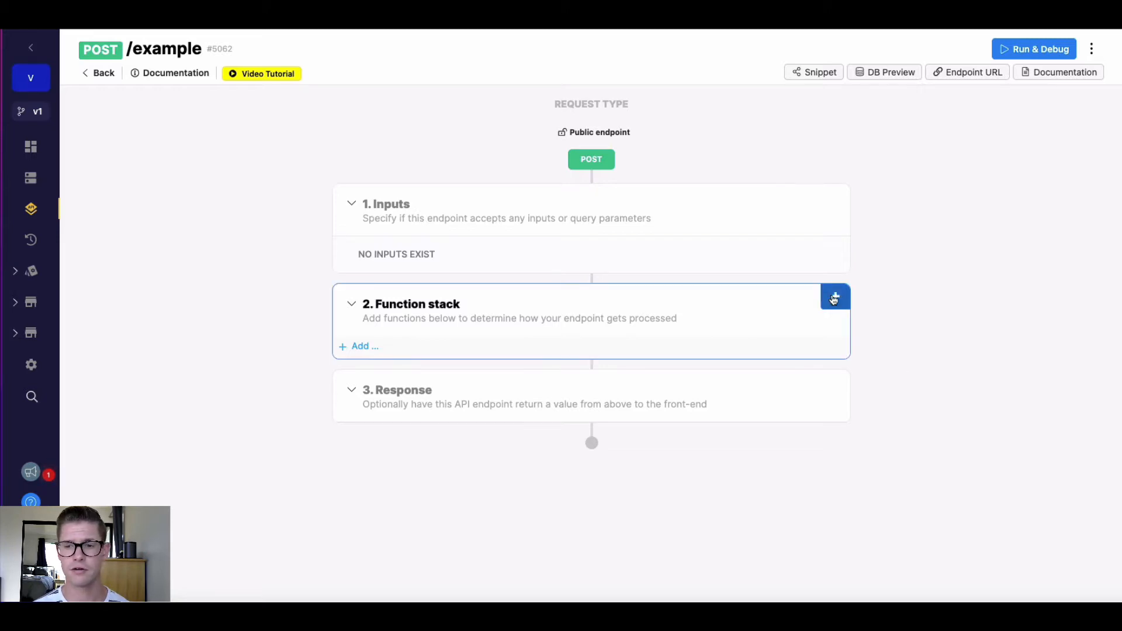
# Add a Database Requests Edit Record function targeting the product table.
pyautogui.click(834, 296)
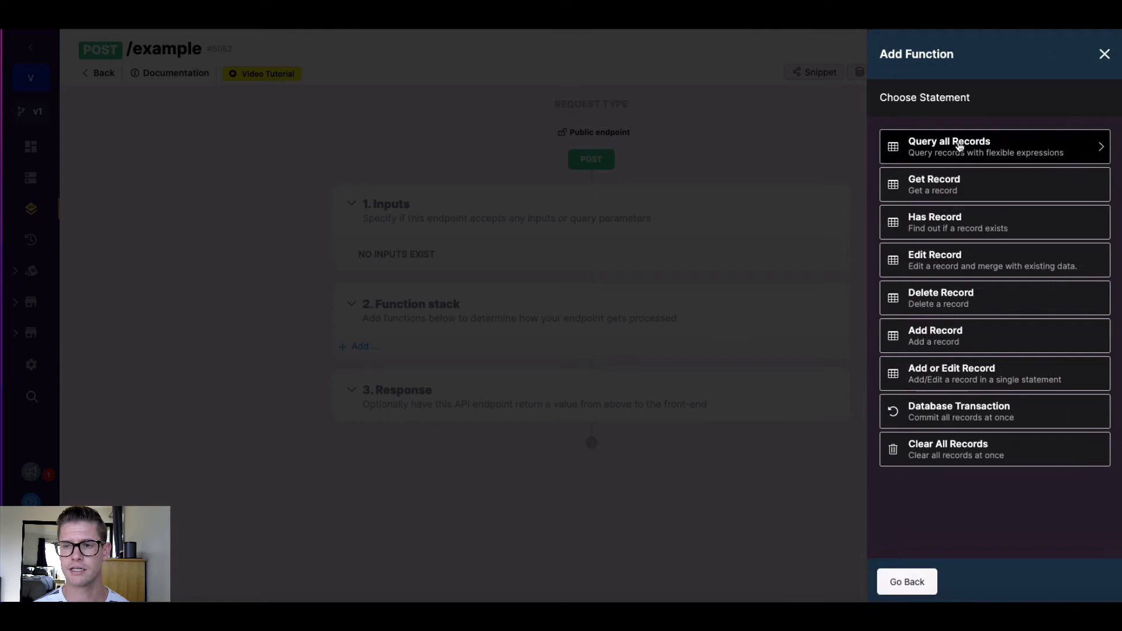
pyautogui.moveTo(973, 272)
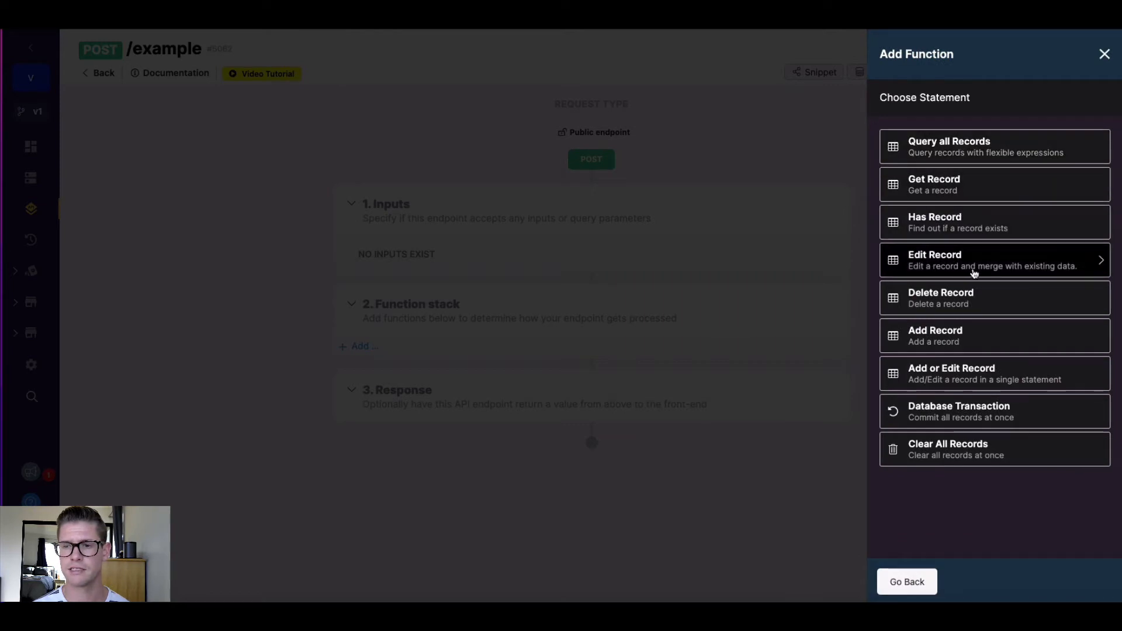
pyautogui.moveTo(1001, 270)
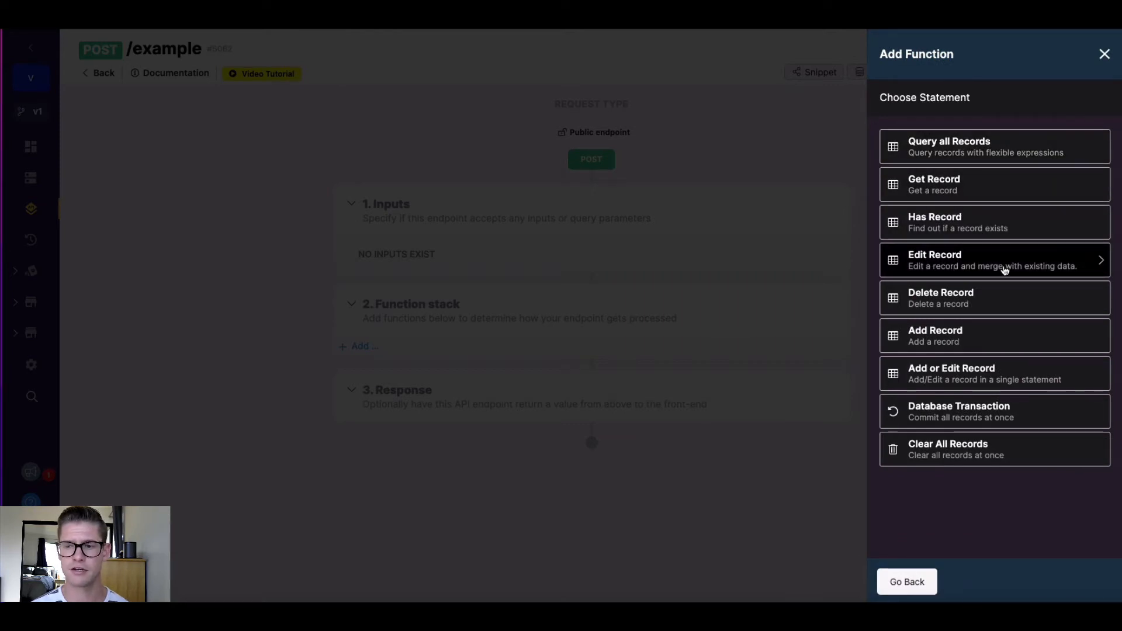
pyautogui.click(993, 259)
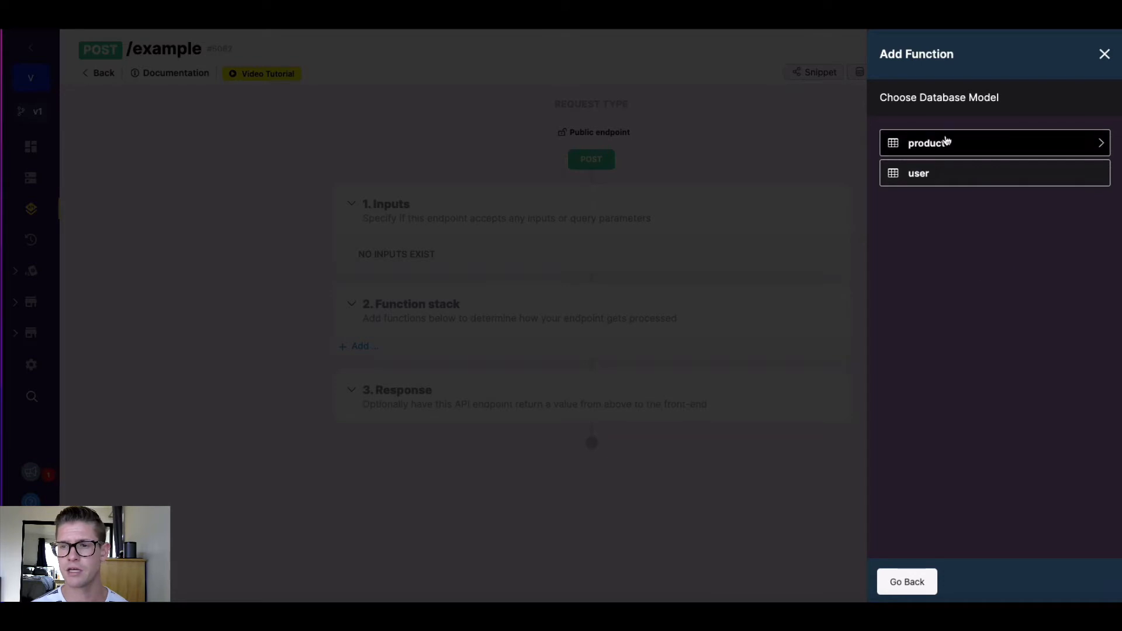
pyautogui.moveTo(945, 147)
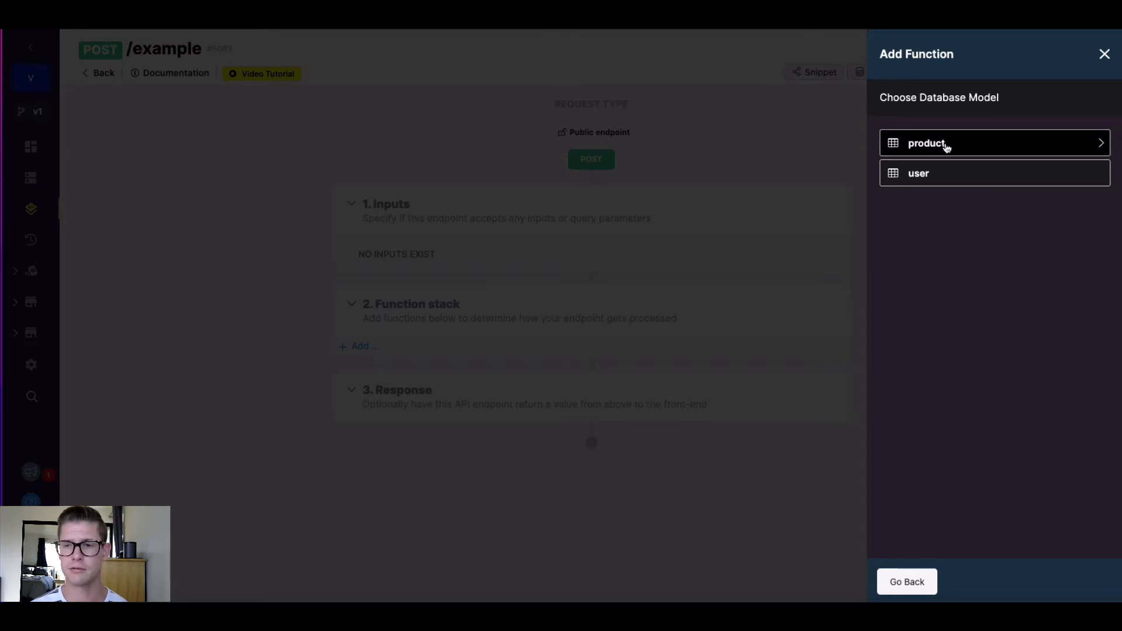
pyautogui.click(1105, 54)
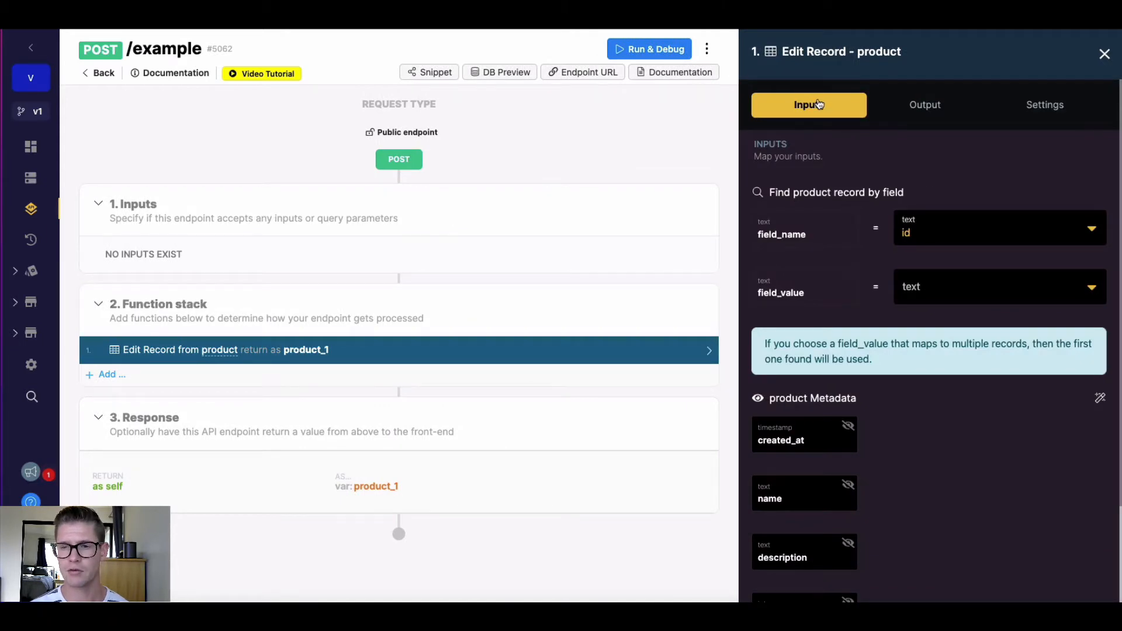
pyautogui.moveTo(833, 167)
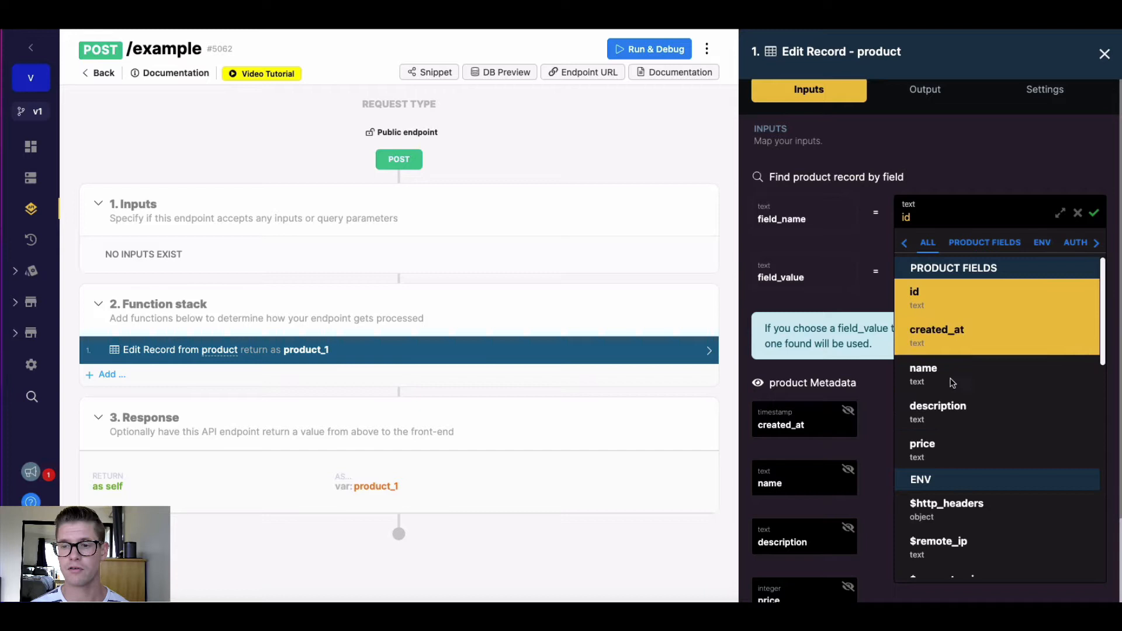
pyautogui.moveTo(953, 330)
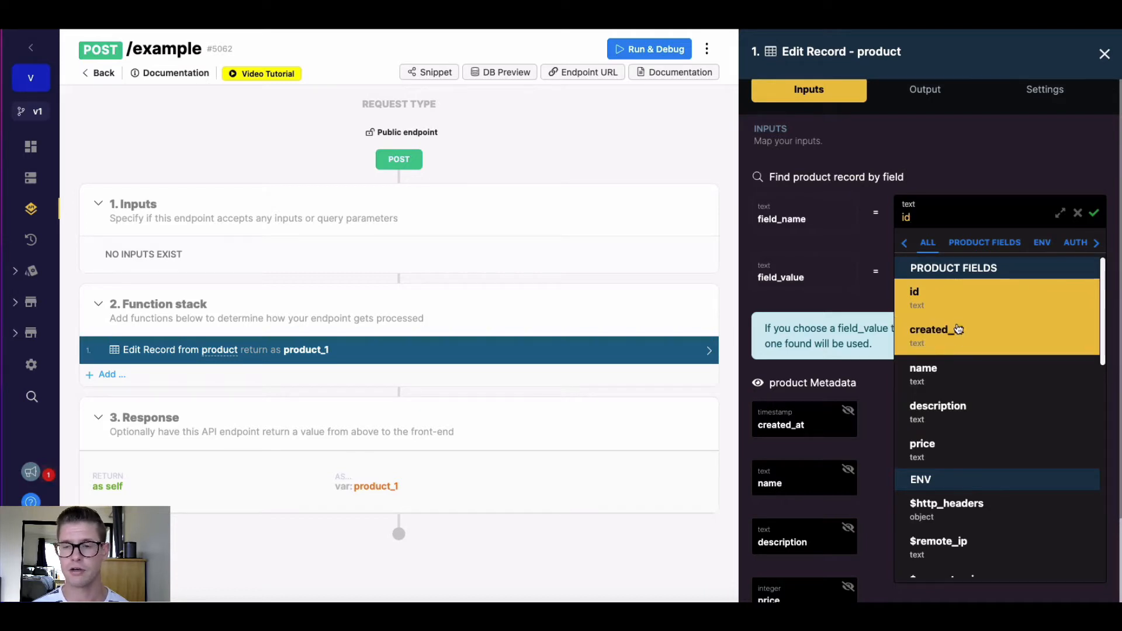
pyautogui.moveTo(923, 371)
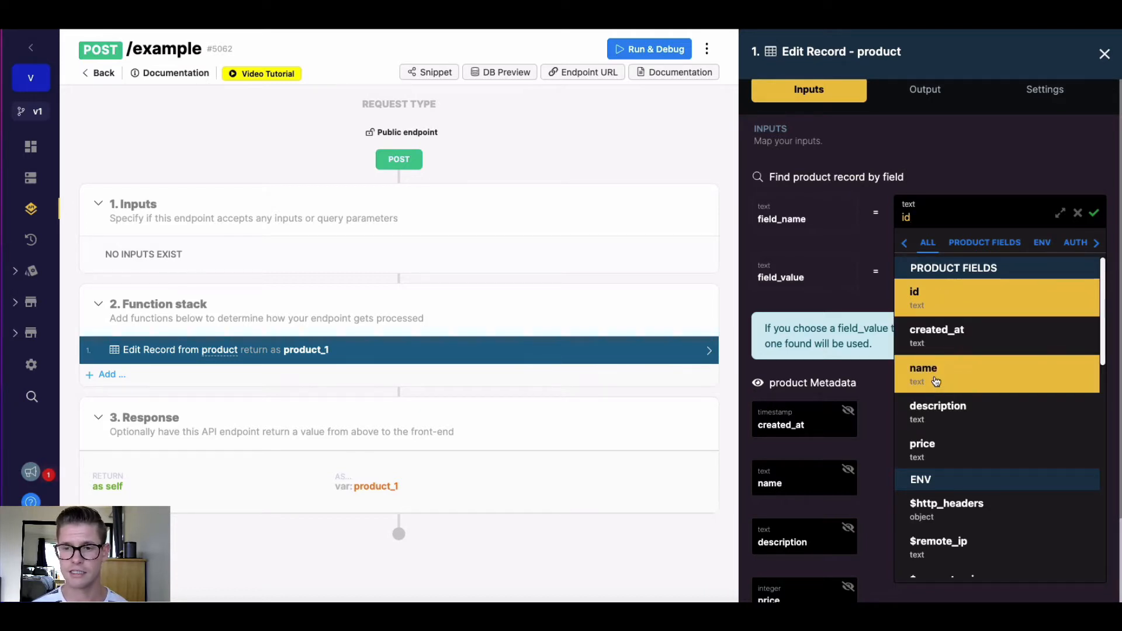
pyautogui.click(922, 368)
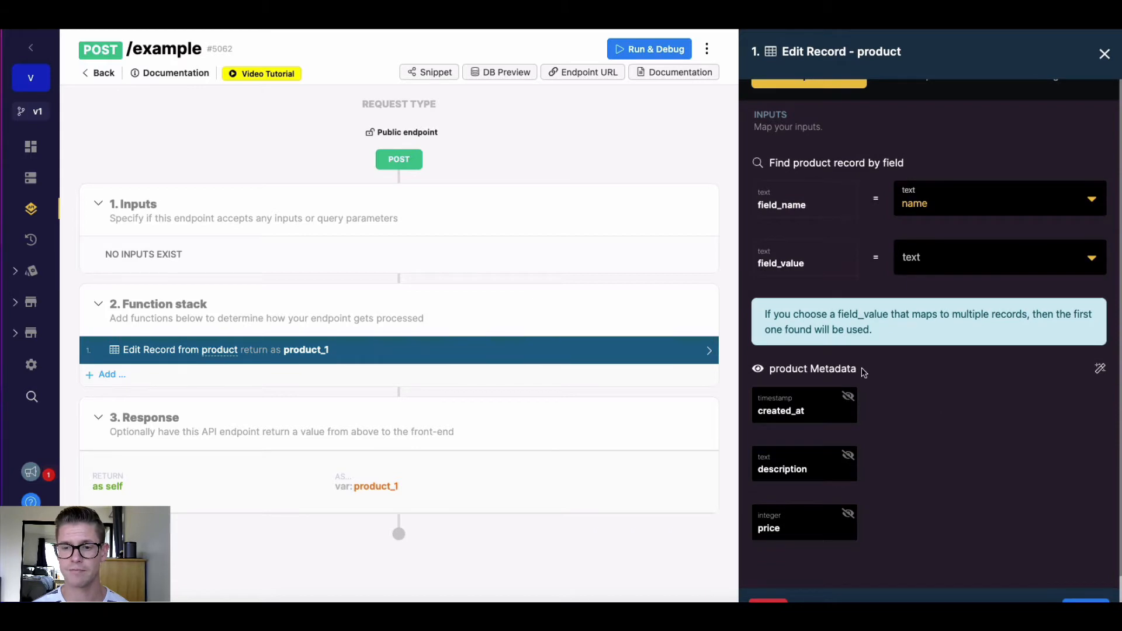
pyautogui.moveTo(822, 427)
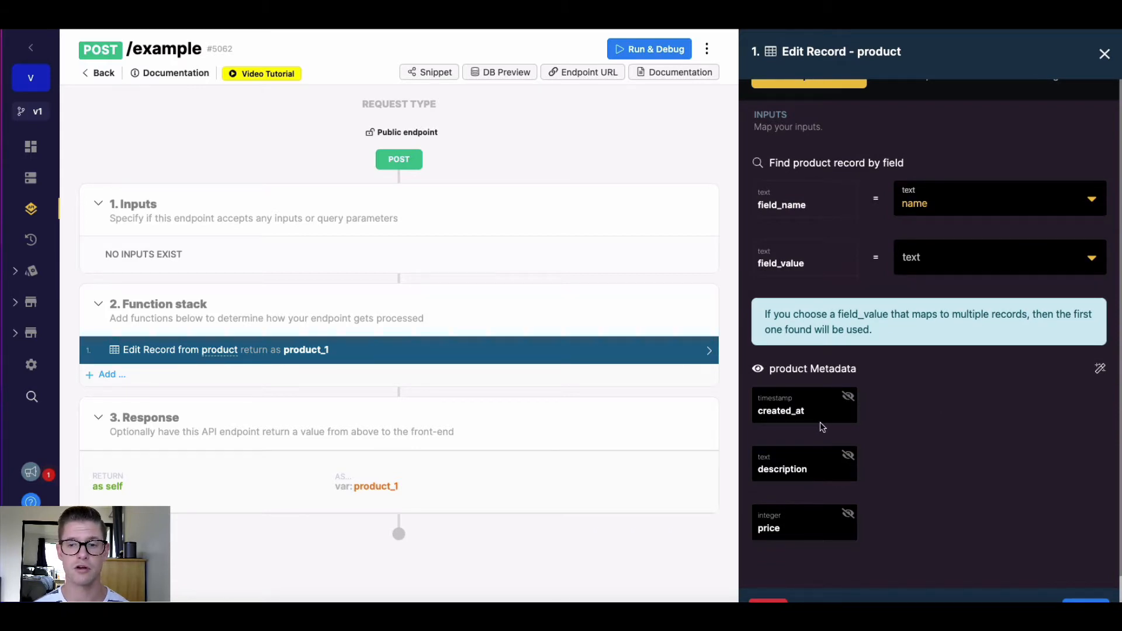
pyautogui.moveTo(844, 420)
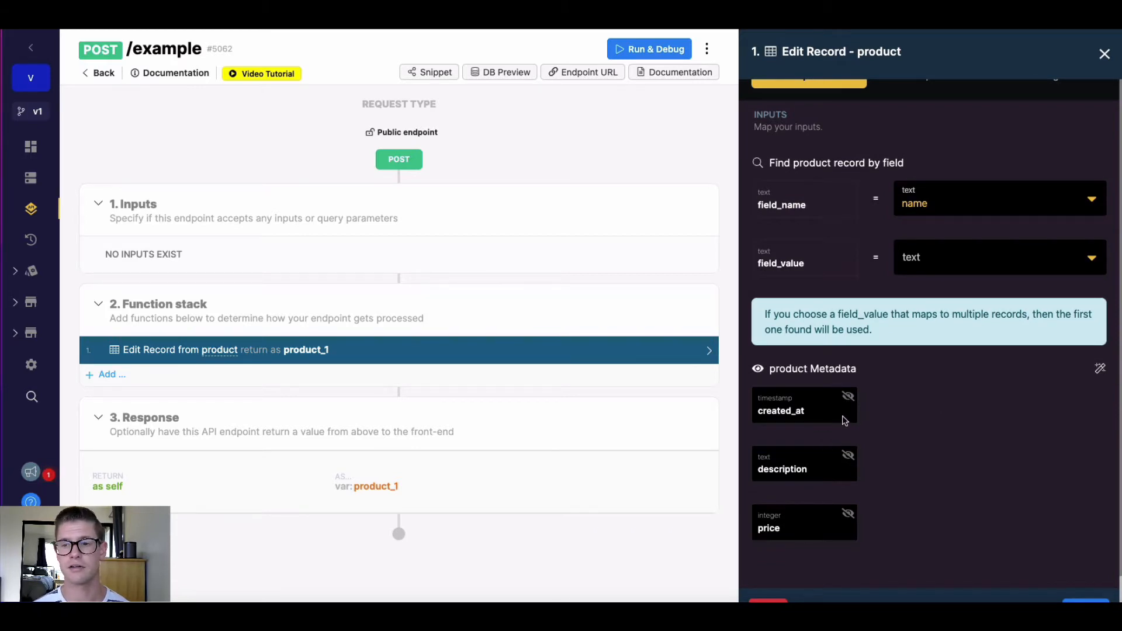
pyautogui.moveTo(971, 372)
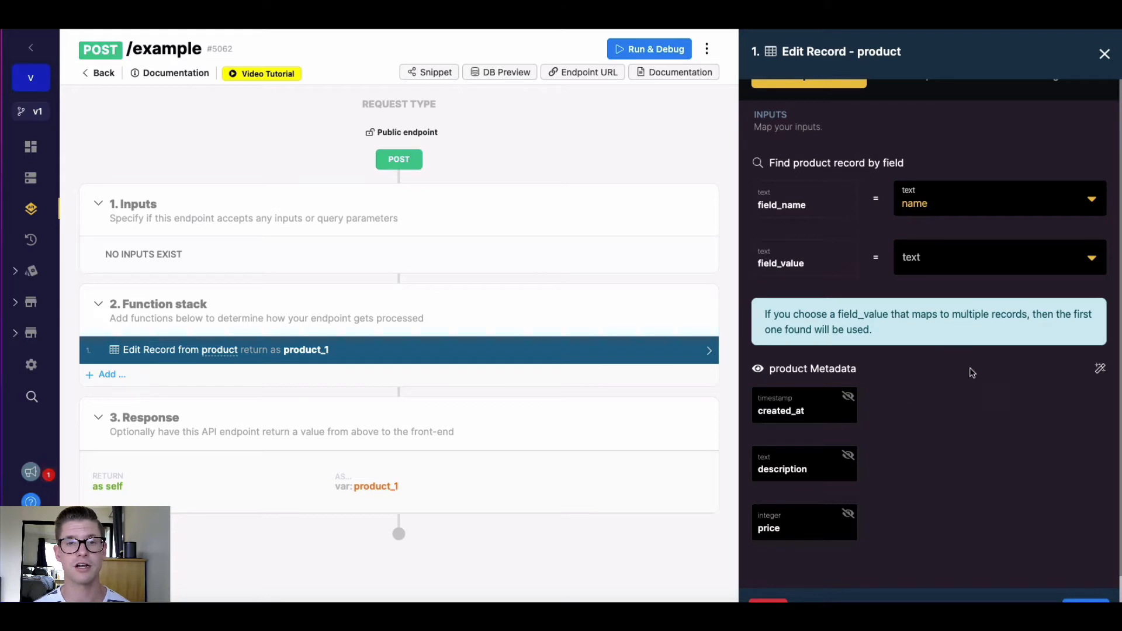
pyautogui.click(995, 202)
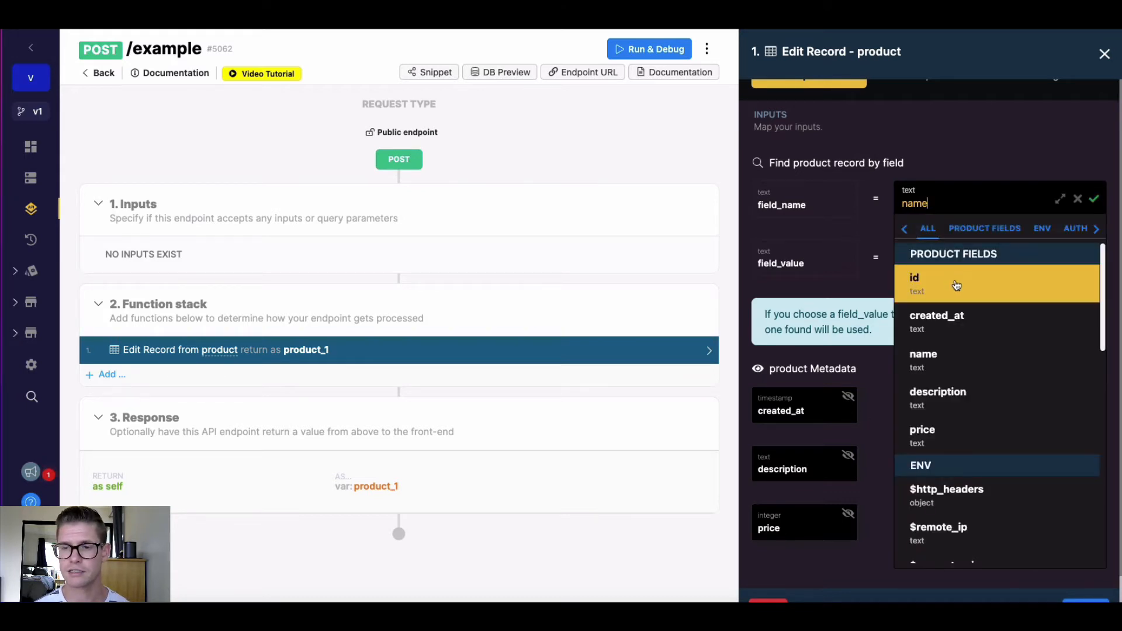
pyautogui.click(954, 279)
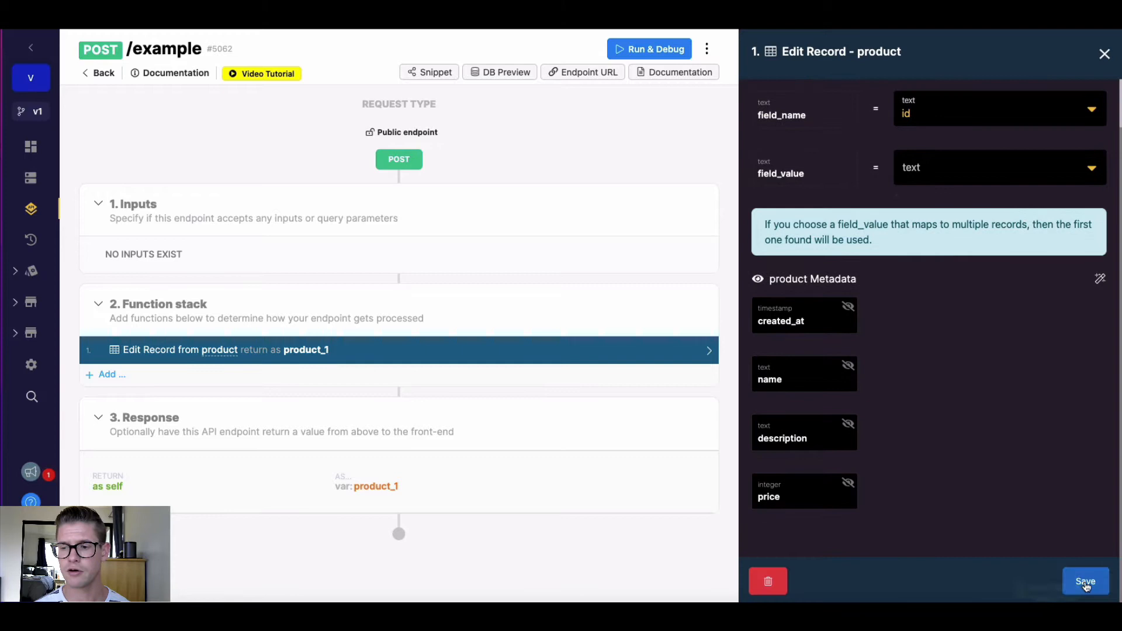
# Save the step, then add the product table's fields and an integer product_id as endpoint inputs.
pyautogui.click(1086, 580)
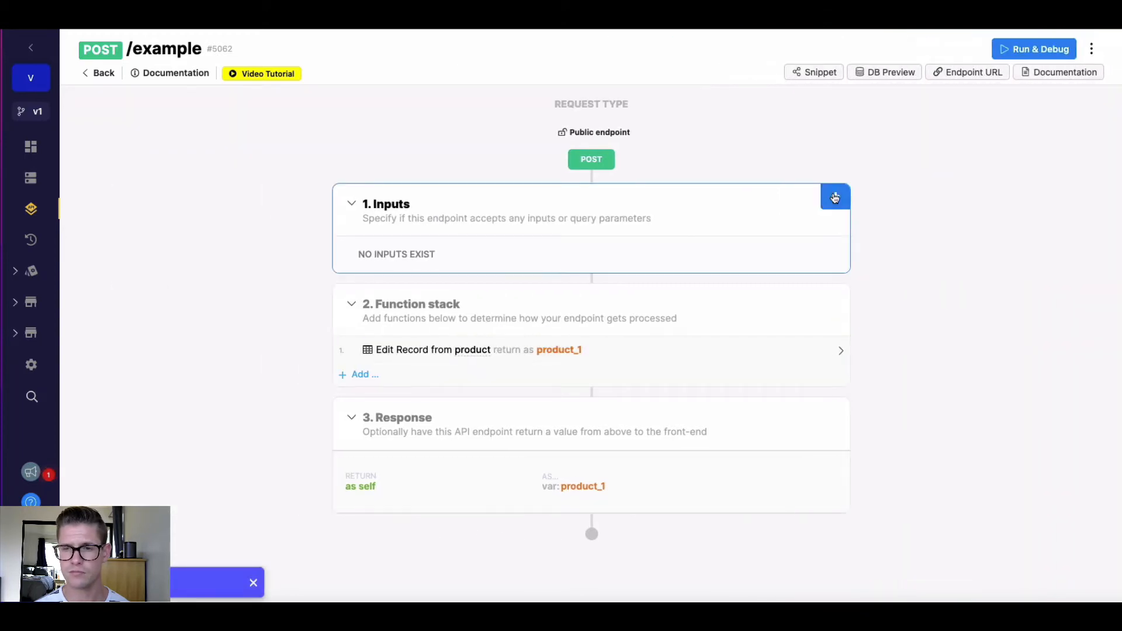
pyautogui.click(834, 197)
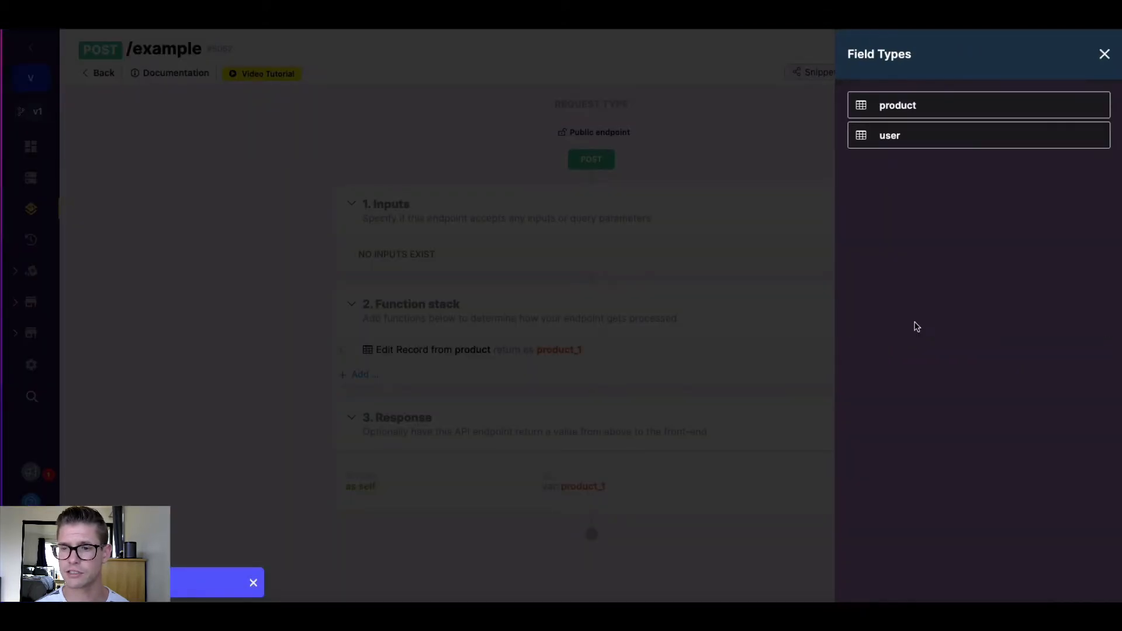
pyautogui.click(1105, 54)
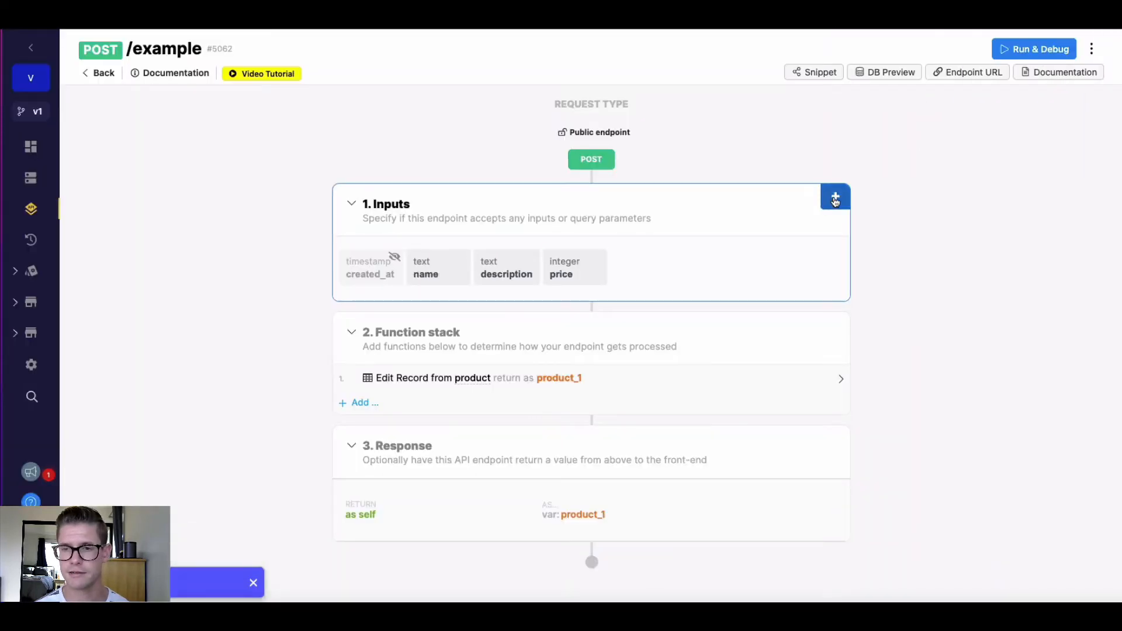
pyautogui.click(834, 197)
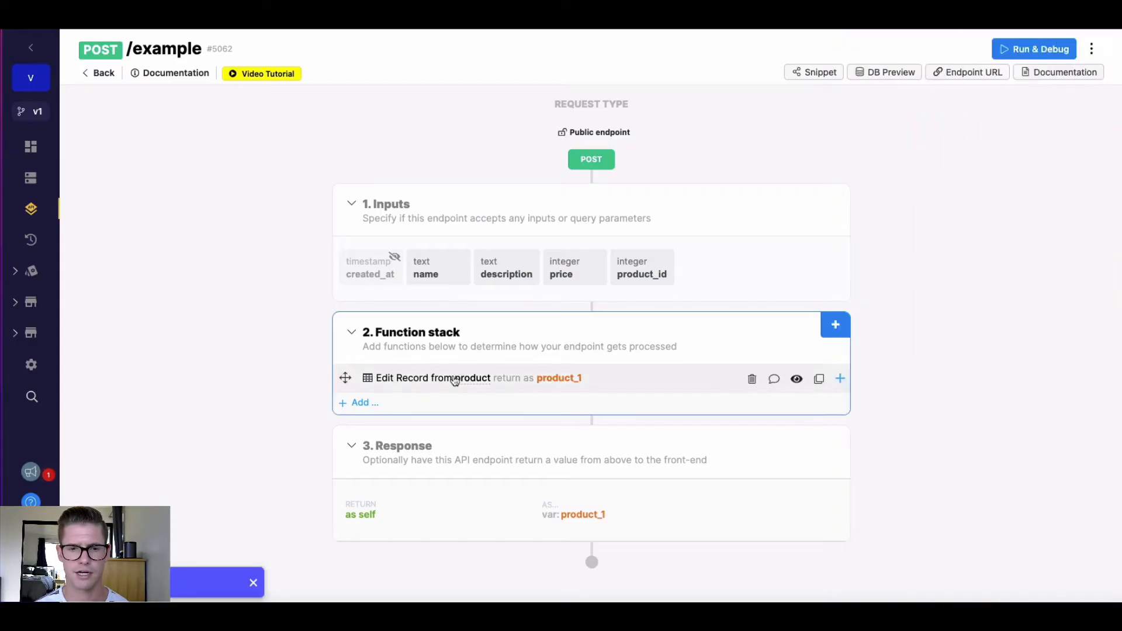
# Identify the record by input product_id and map name, description and price to their inputs.
pyautogui.click(431, 377)
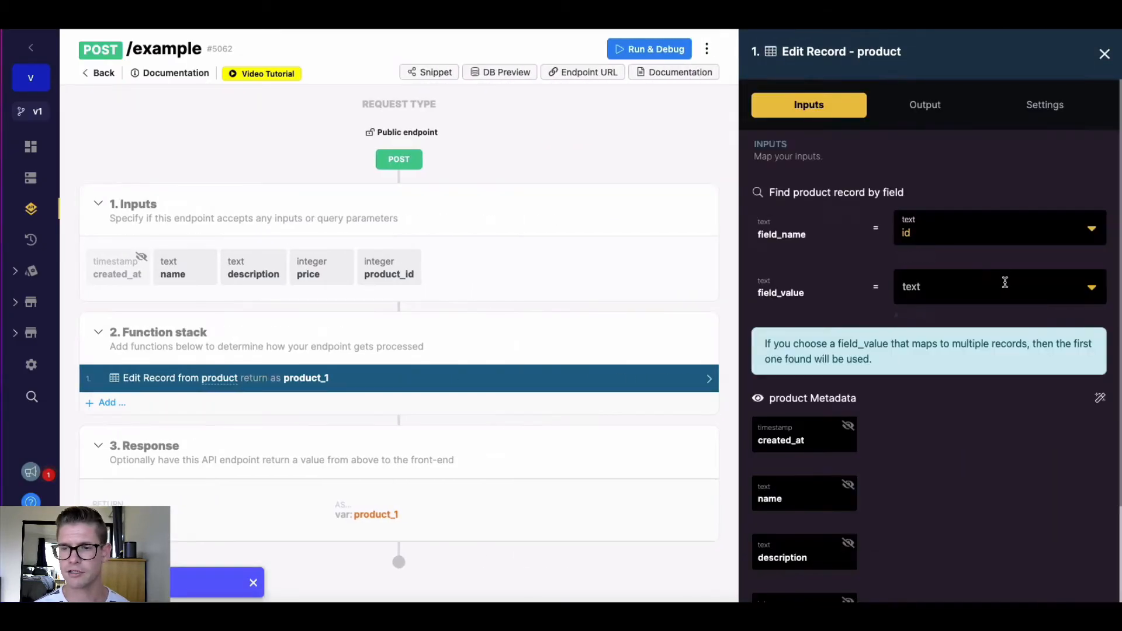
pyautogui.click(994, 286)
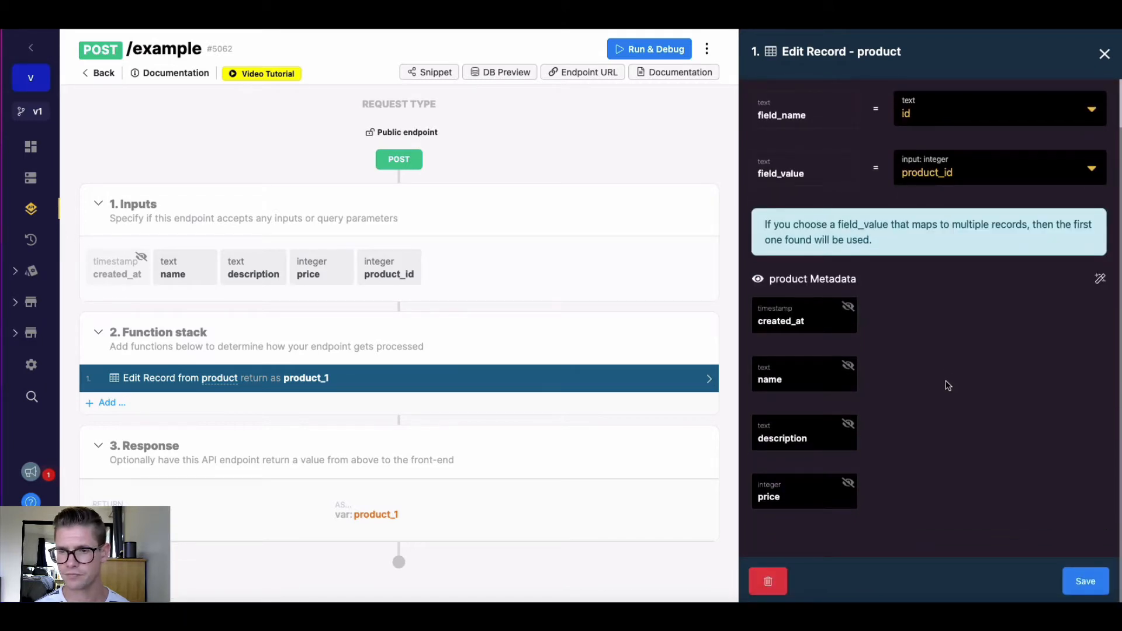
pyautogui.moveTo(830, 448)
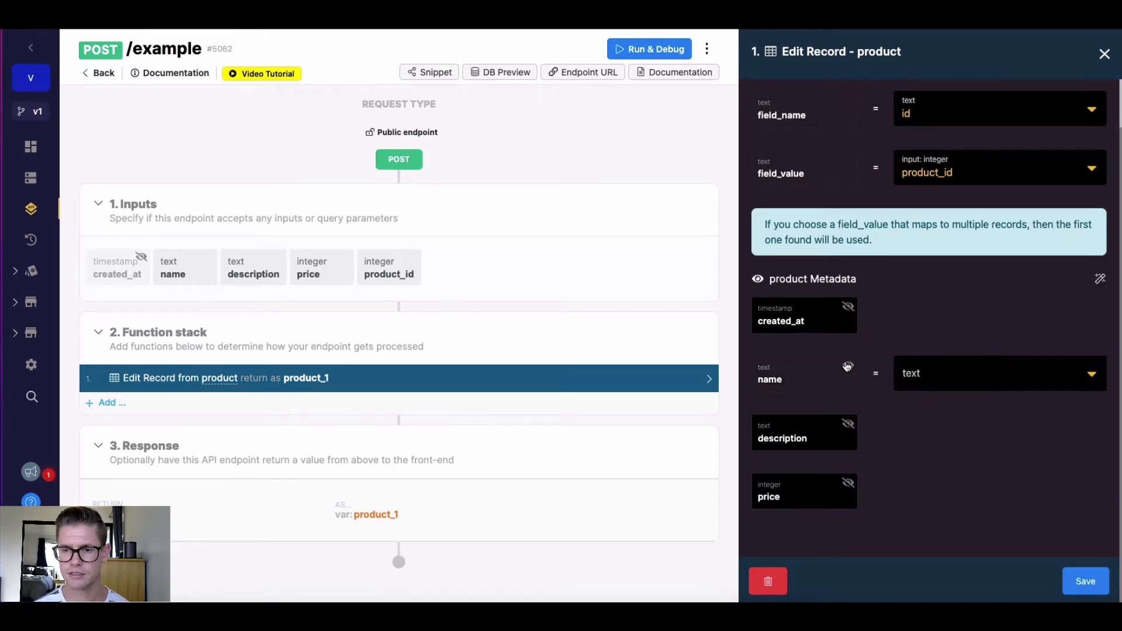
pyautogui.click(848, 432)
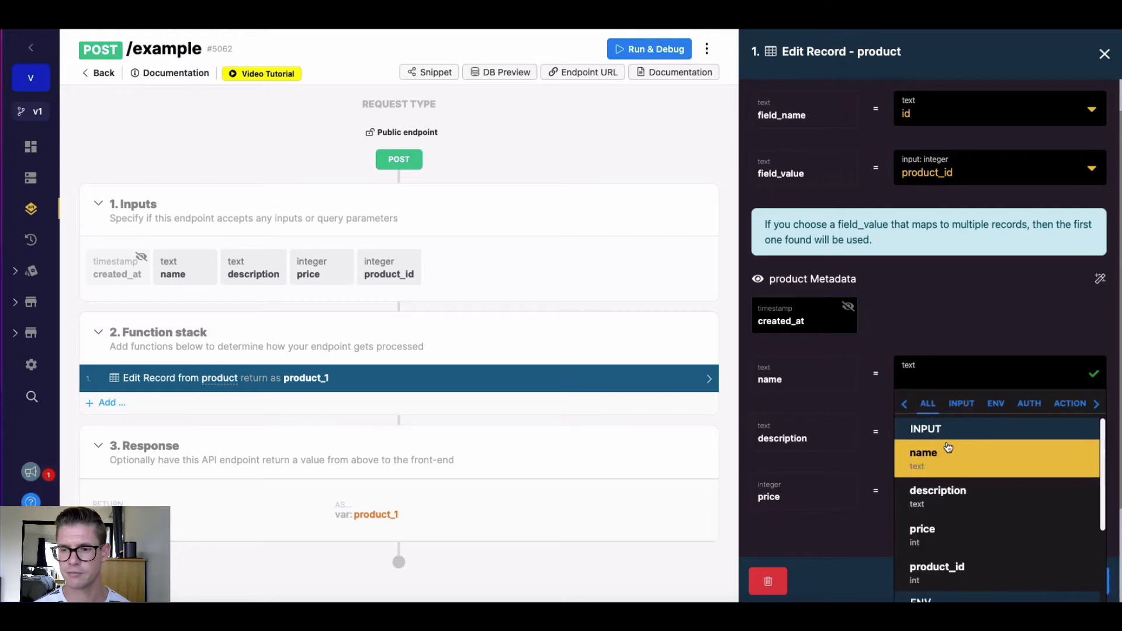
pyautogui.click(923, 452)
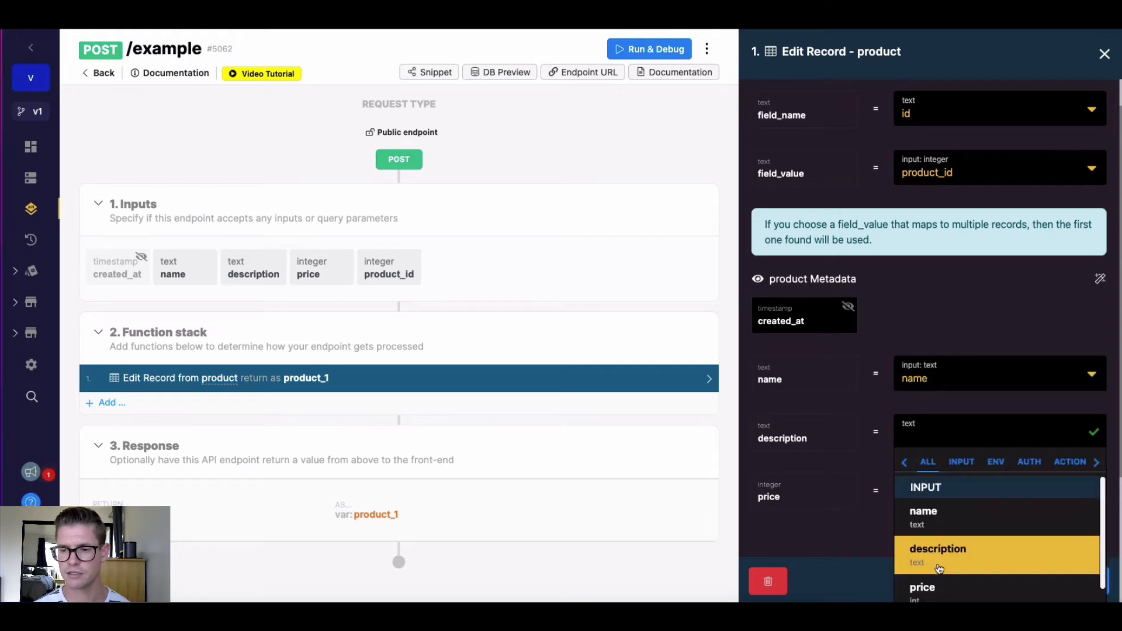
pyautogui.click(937, 548)
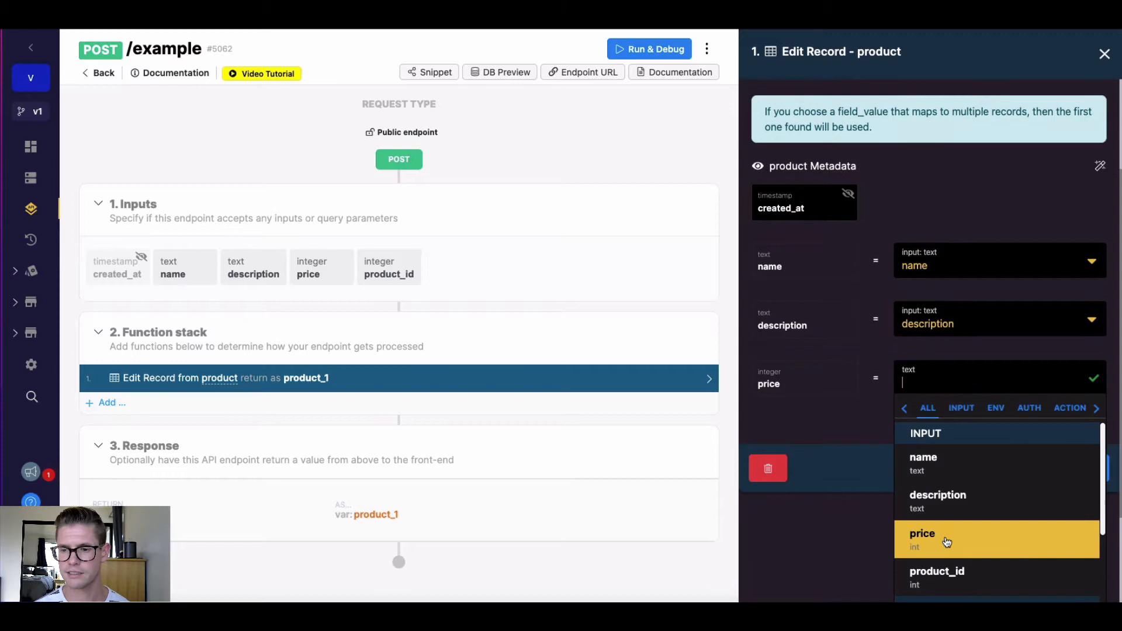
pyautogui.click(922, 533)
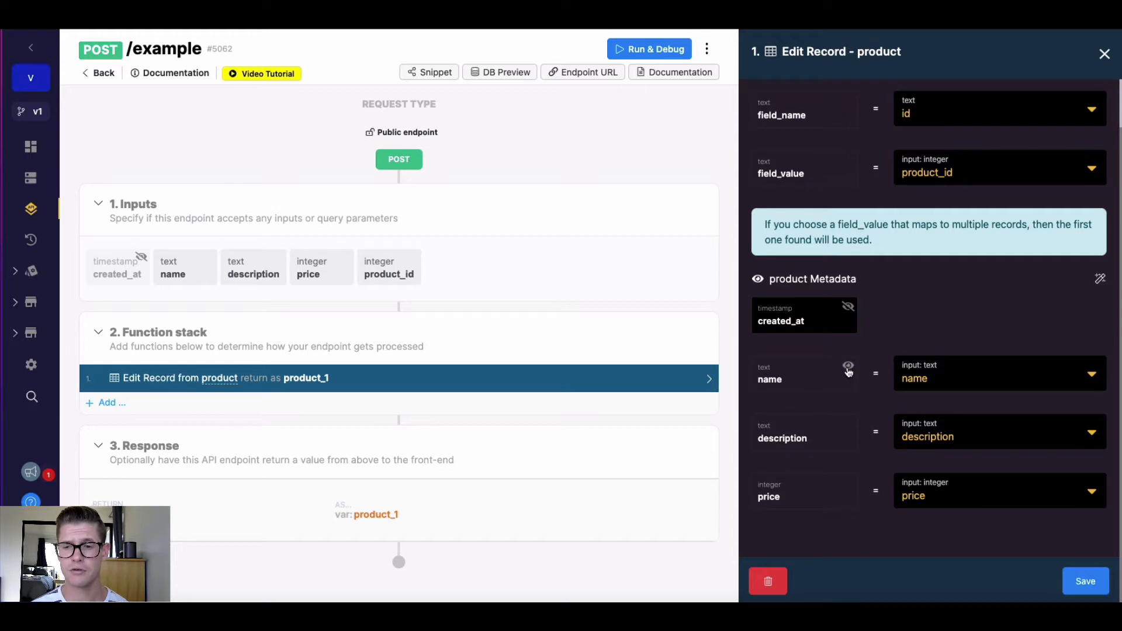
# Toggle the name field off and back on, then save the Edit Record step.
pyautogui.click(848, 369)
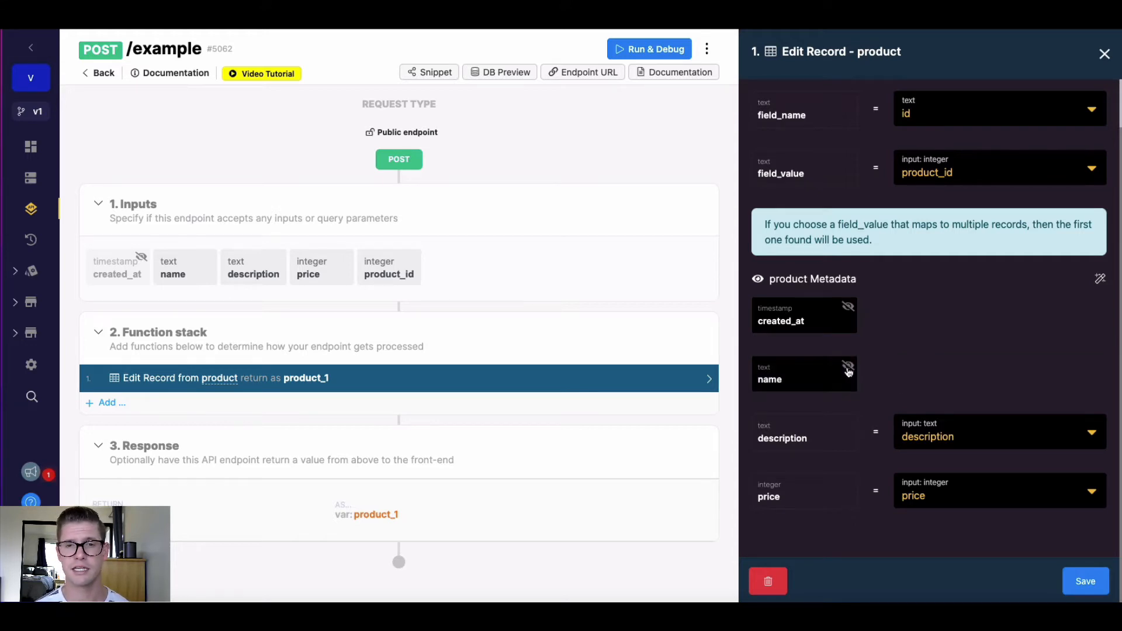
pyautogui.click(847, 367)
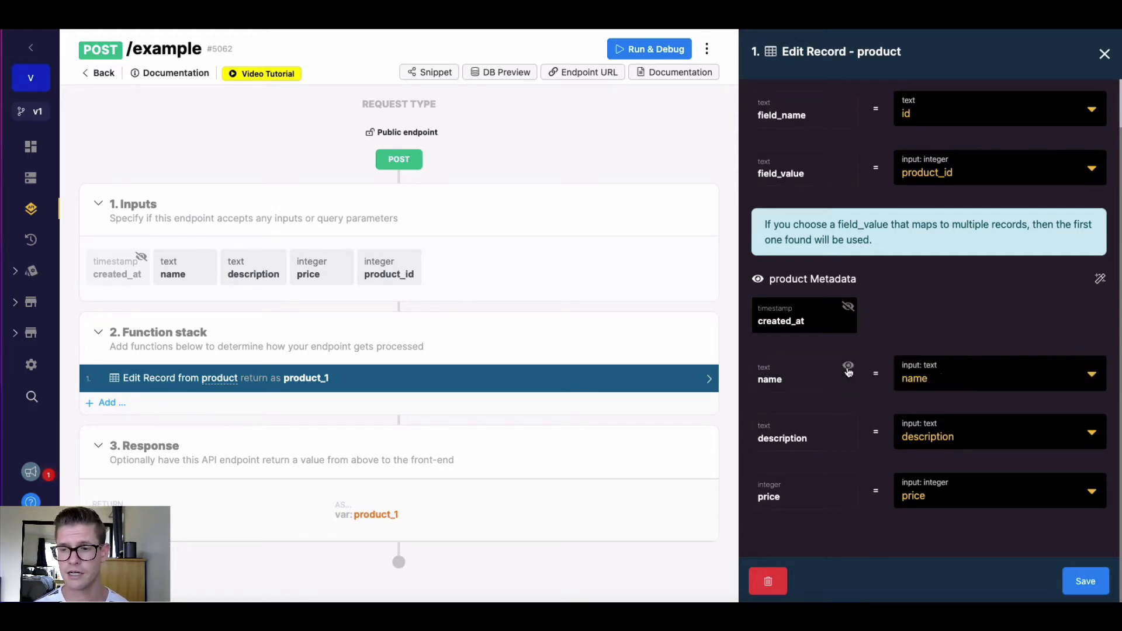
pyautogui.moveTo(880, 340)
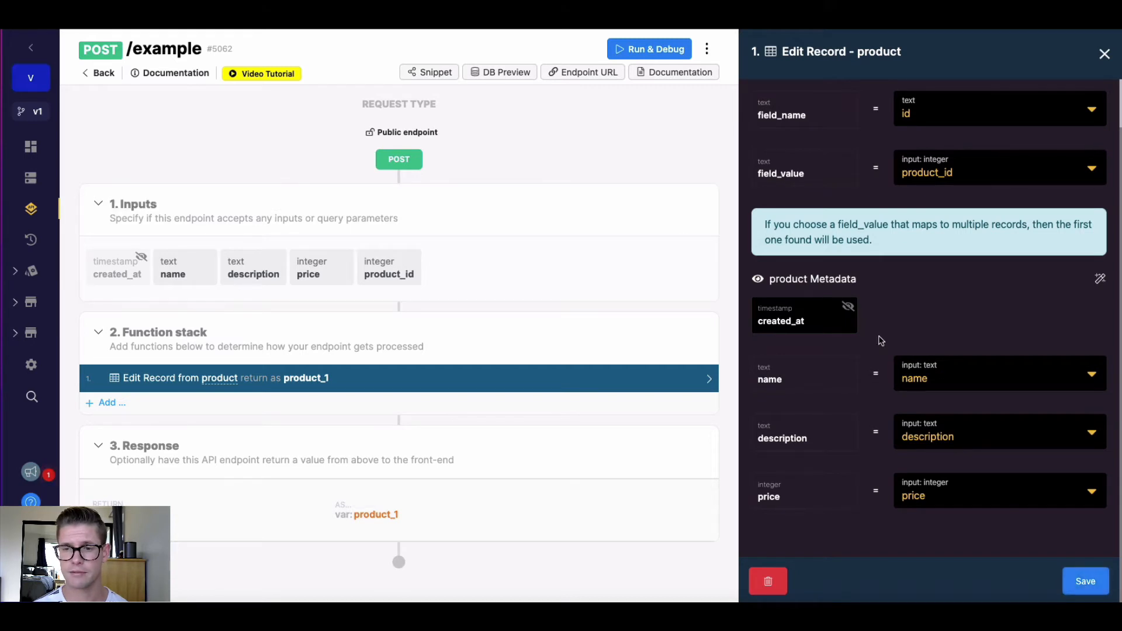
pyautogui.click(1084, 581)
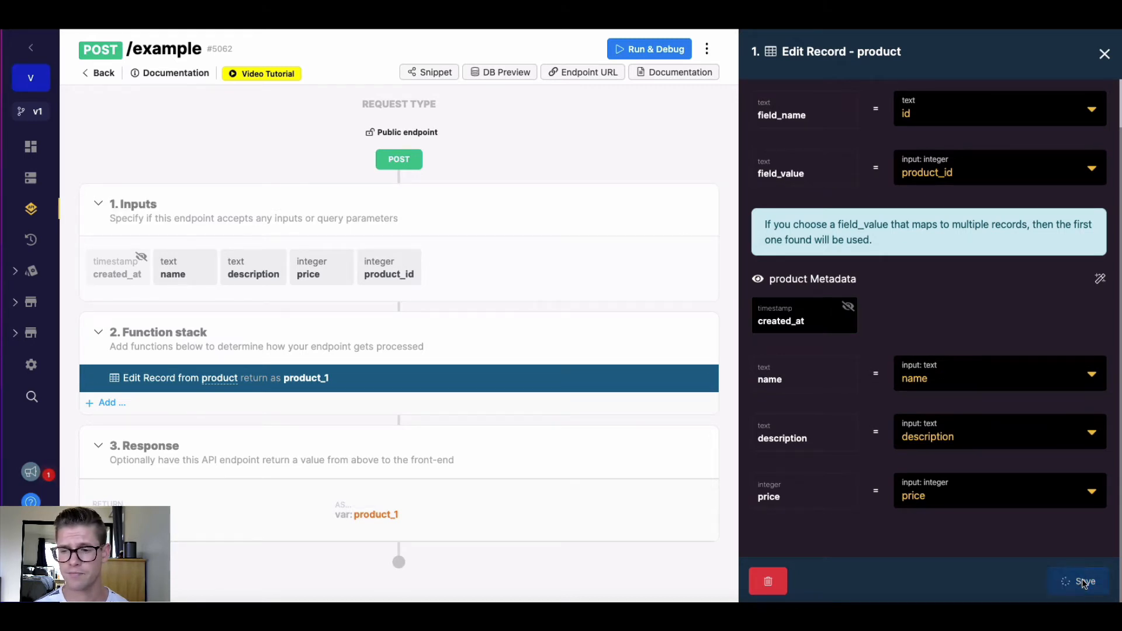
# Run a test with product_id 1, name "cool product", description "abc" and price 99.
pyautogui.click(1084, 580)
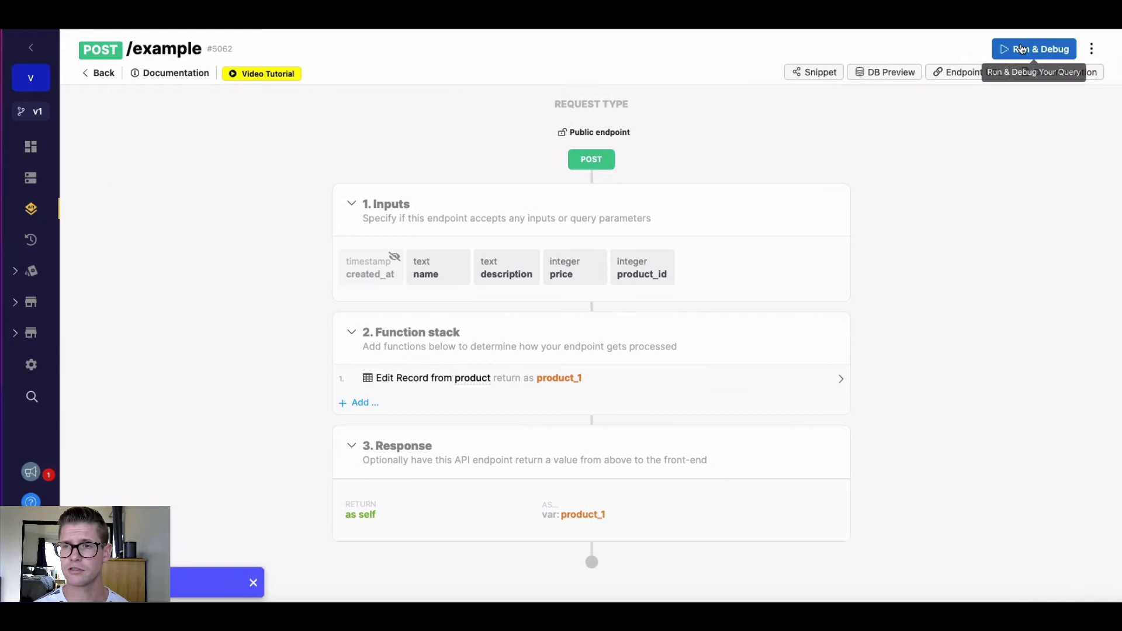
pyautogui.click(1034, 49)
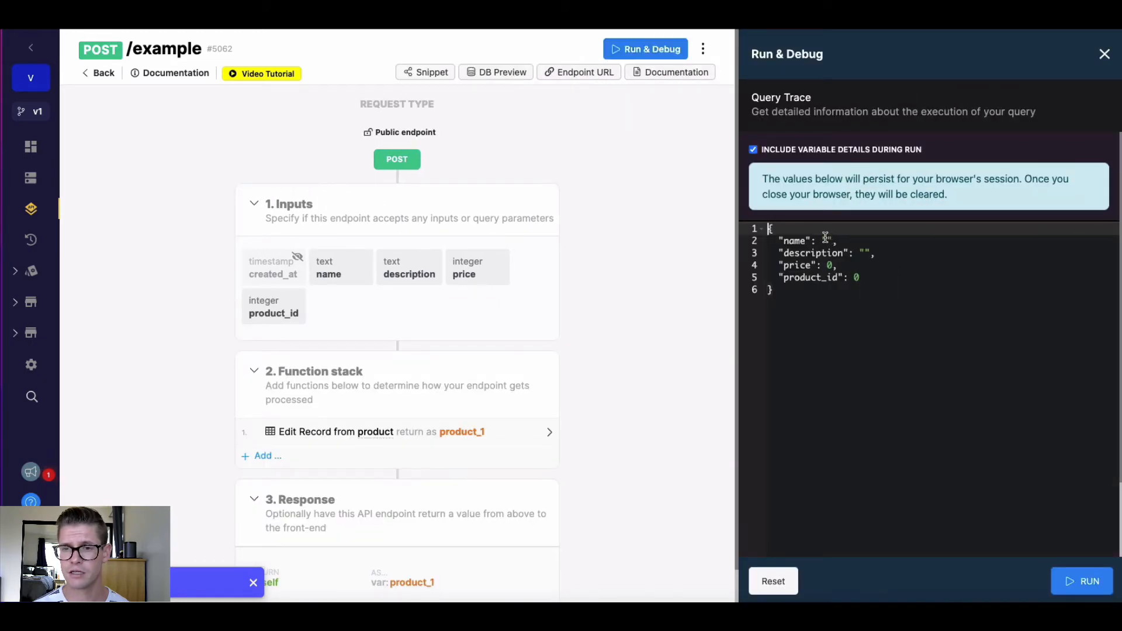
pyautogui.write('1')
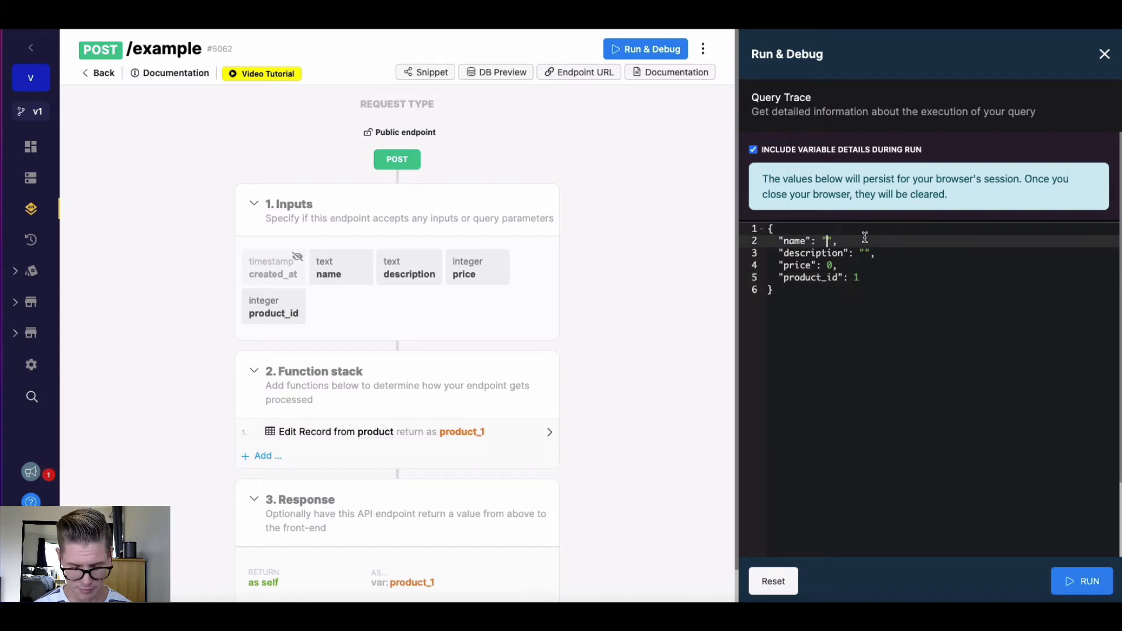
pyautogui.write('cool')
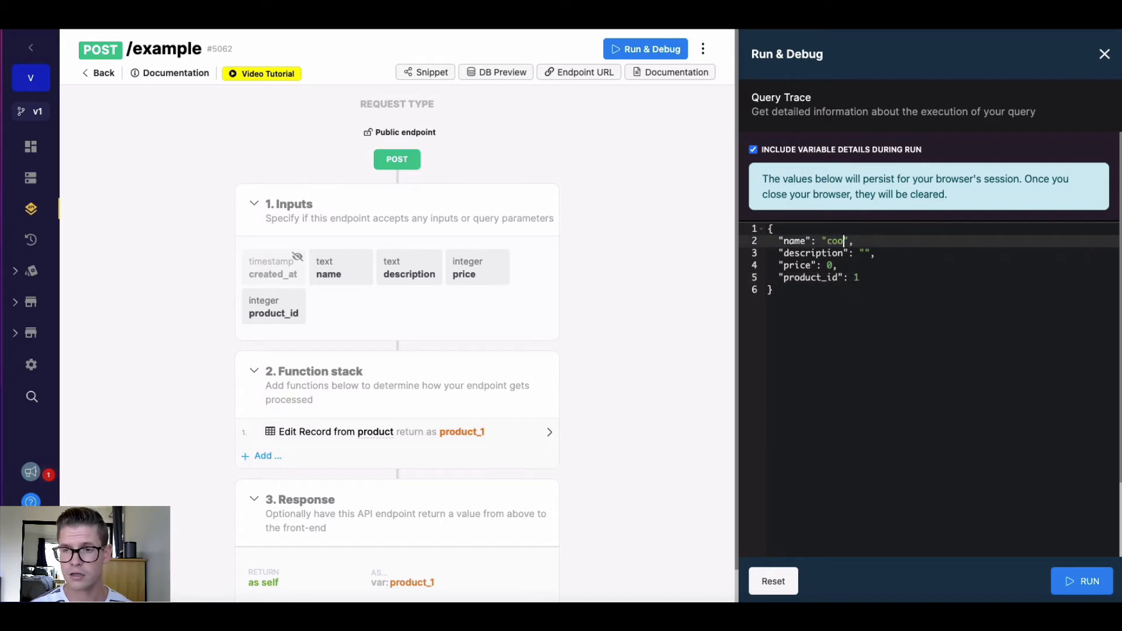
pyautogui.write('product')
pyautogui.click(827, 253)
pyautogui.write('abc')
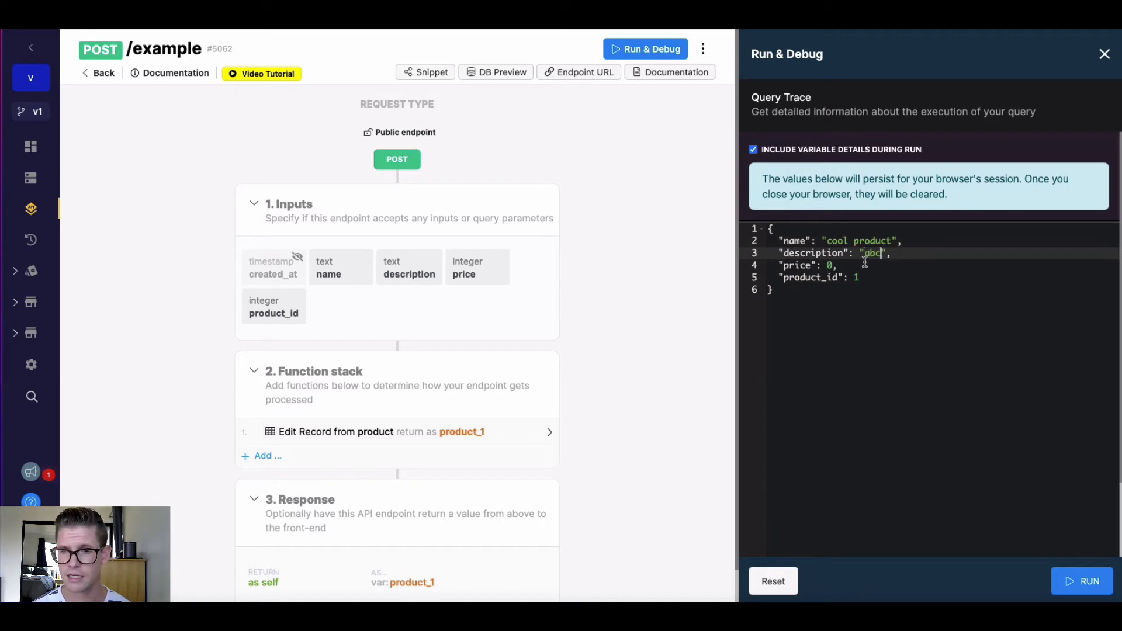
pyautogui.write('9')
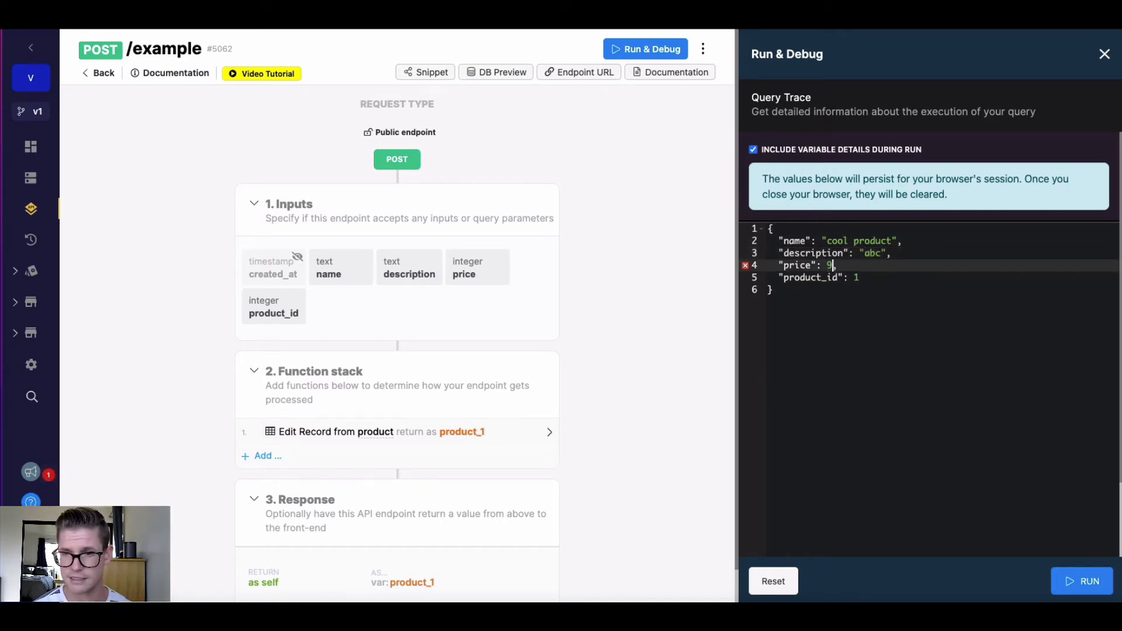
pyautogui.click(1088, 581)
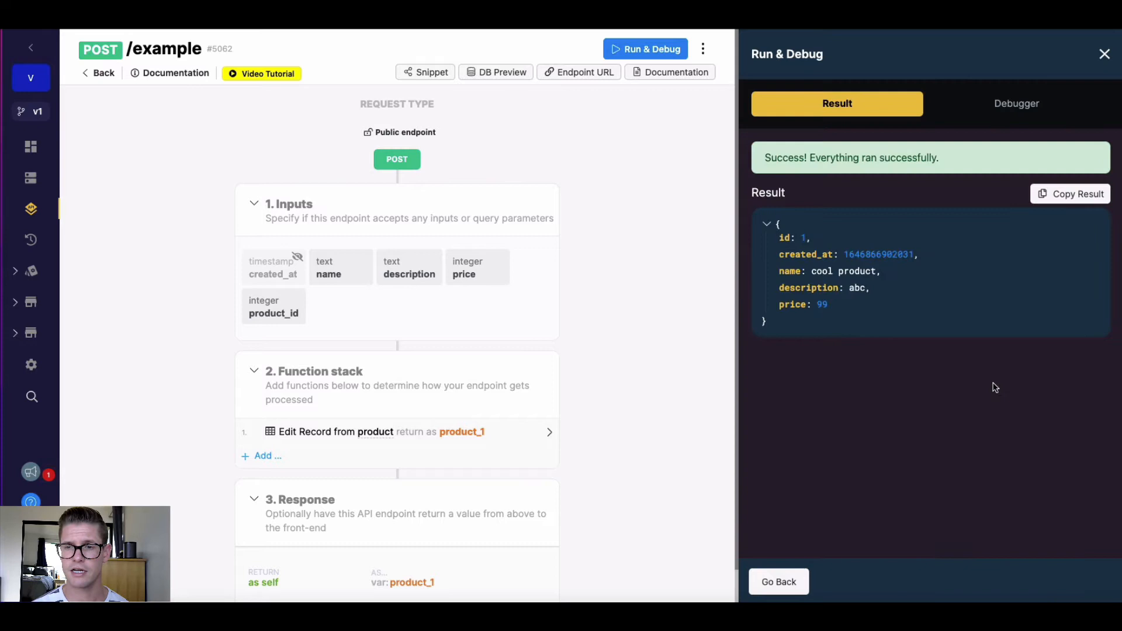
pyautogui.moveTo(843, 301)
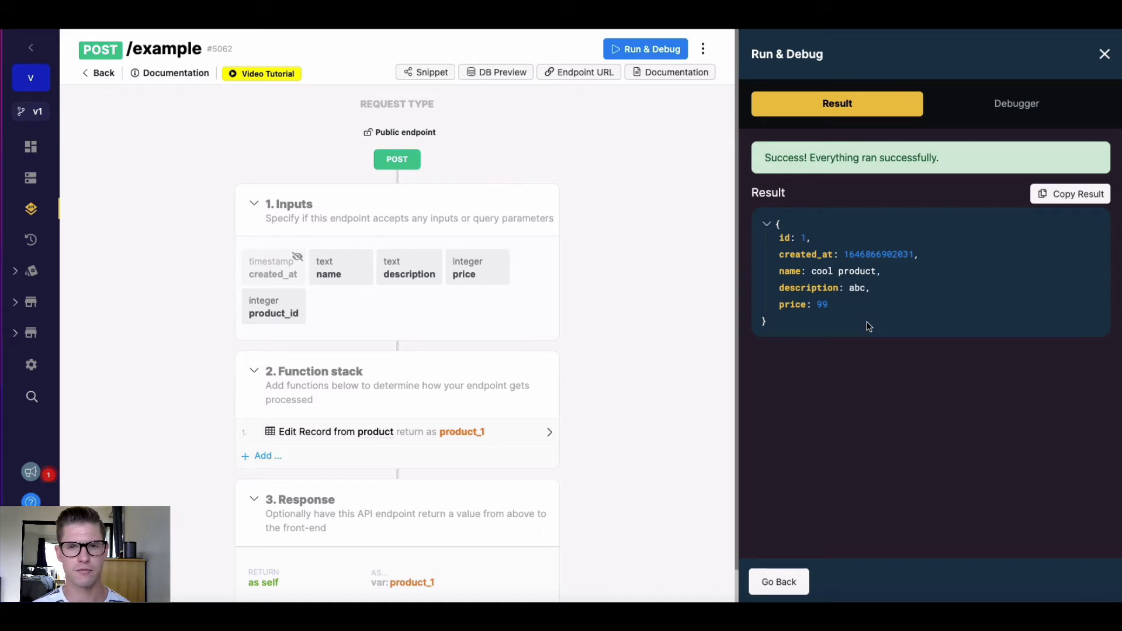
pyautogui.moveTo(408, 133)
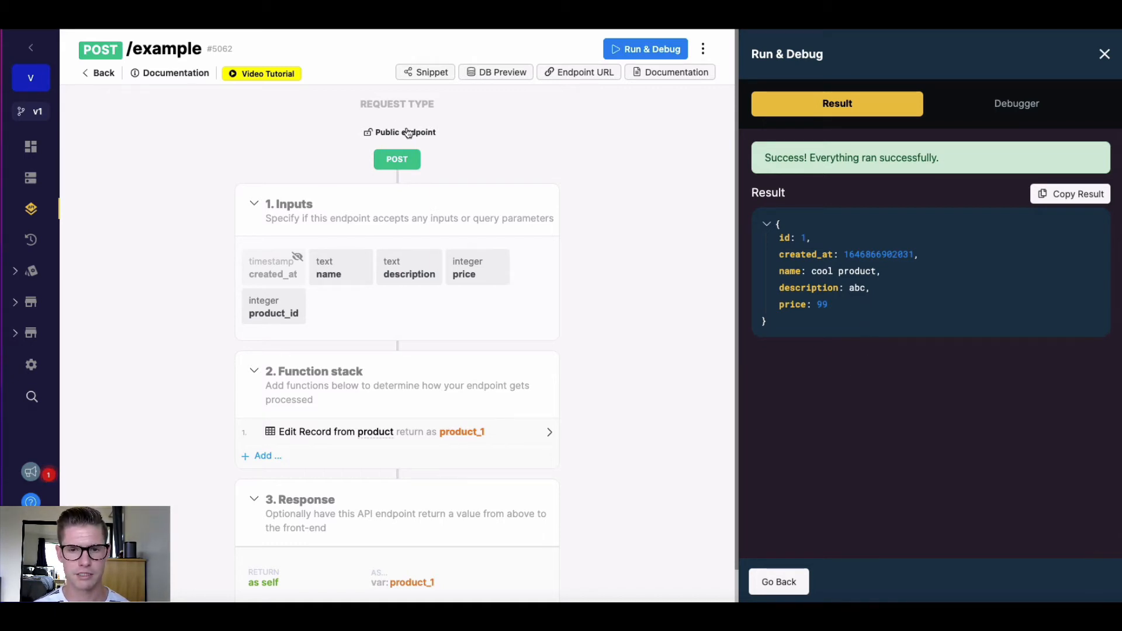
# Go back from the test result to the Run & Debug input JSON.
pyautogui.click(645, 50)
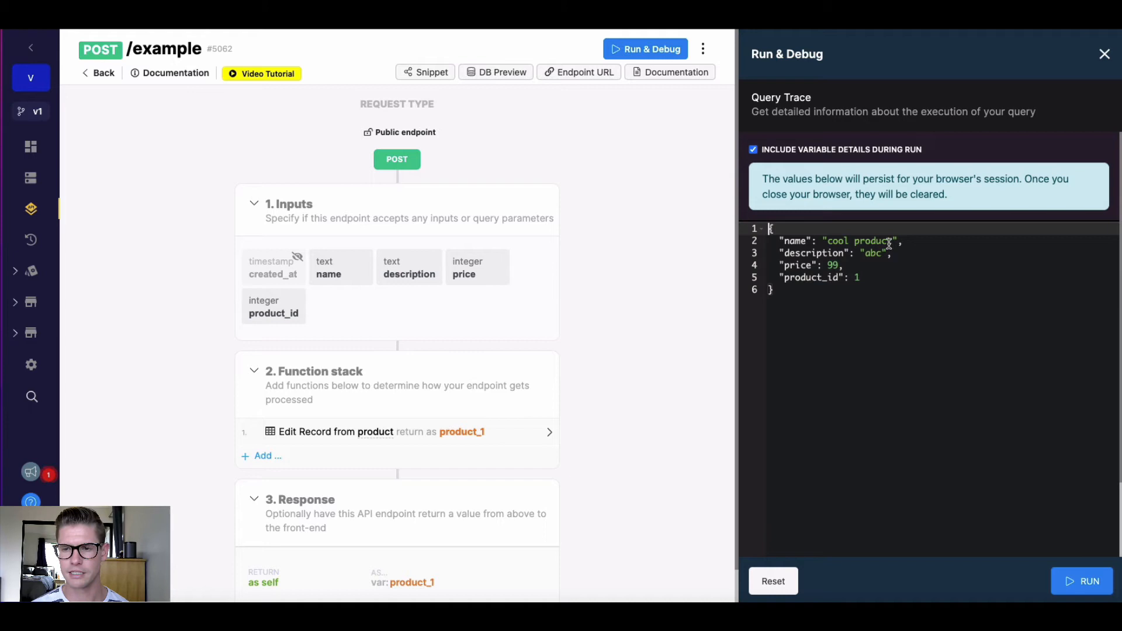
# Clear the name test value and run the endpoint again with a blank name.
pyautogui.press('Backspace')
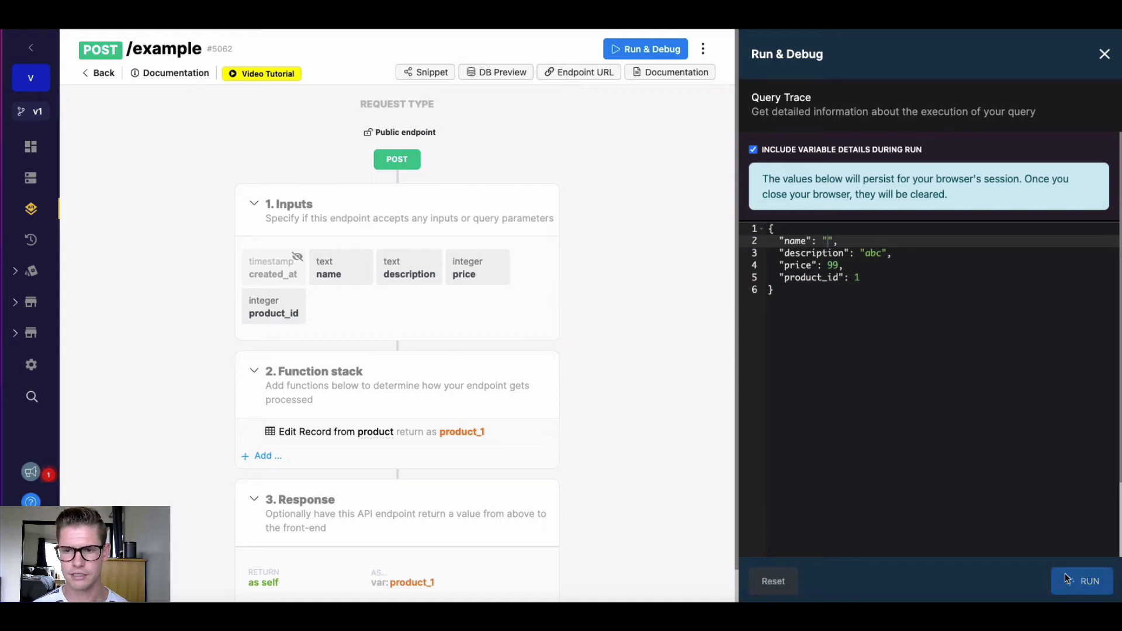
pyautogui.click(1088, 581)
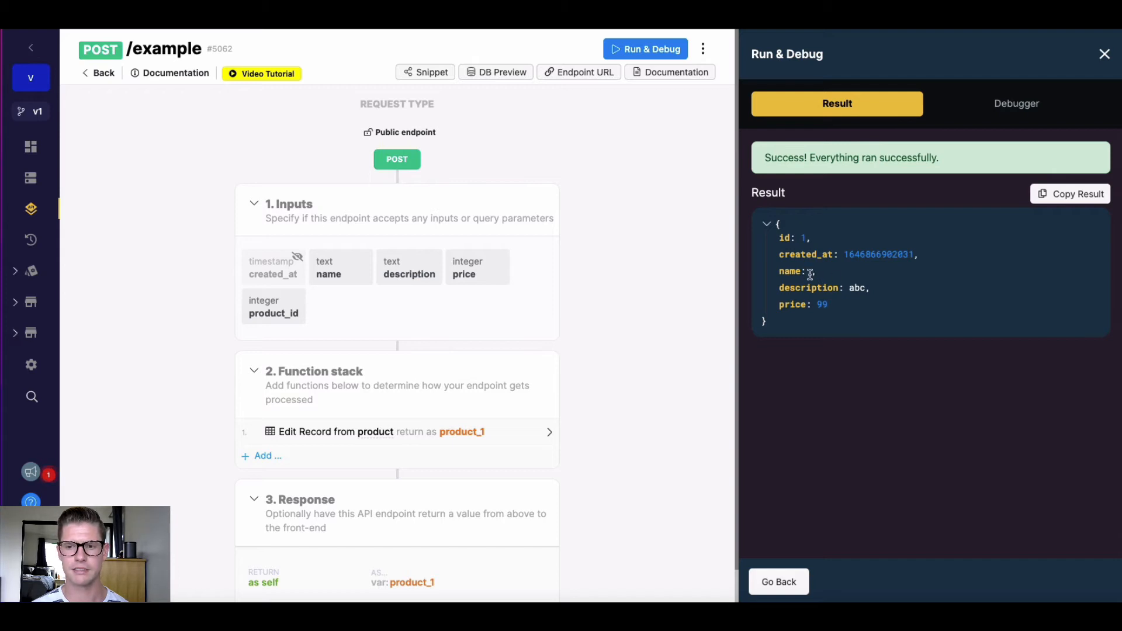
pyautogui.moveTo(885, 401)
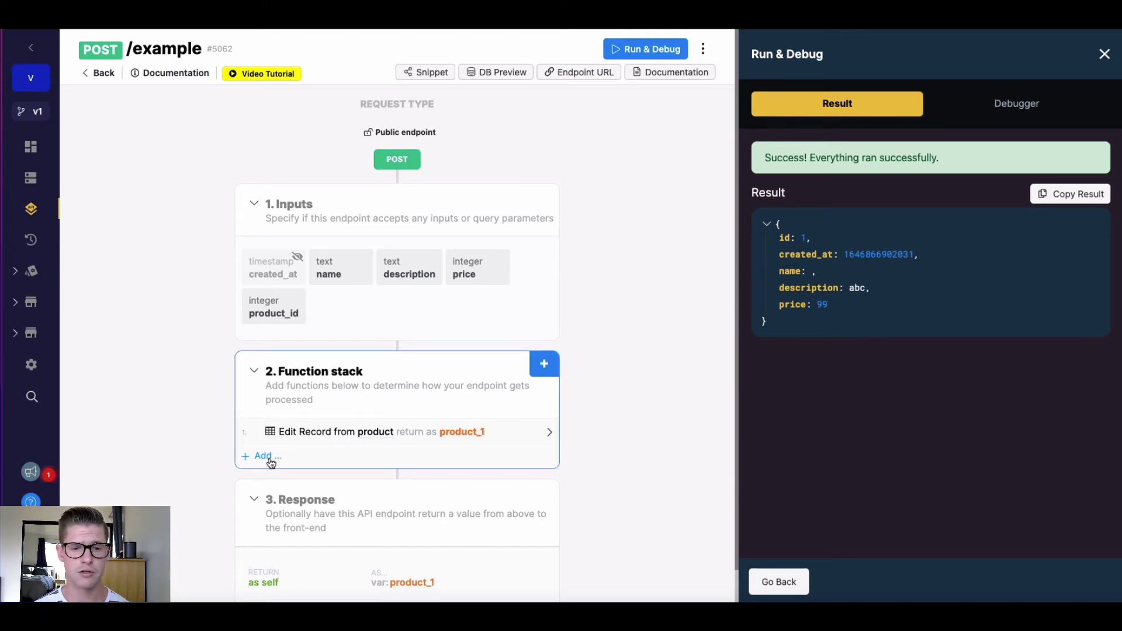
# Insert a Get Record from product step (product_2) and reopen the Edit Record settings.
pyautogui.click(263, 455)
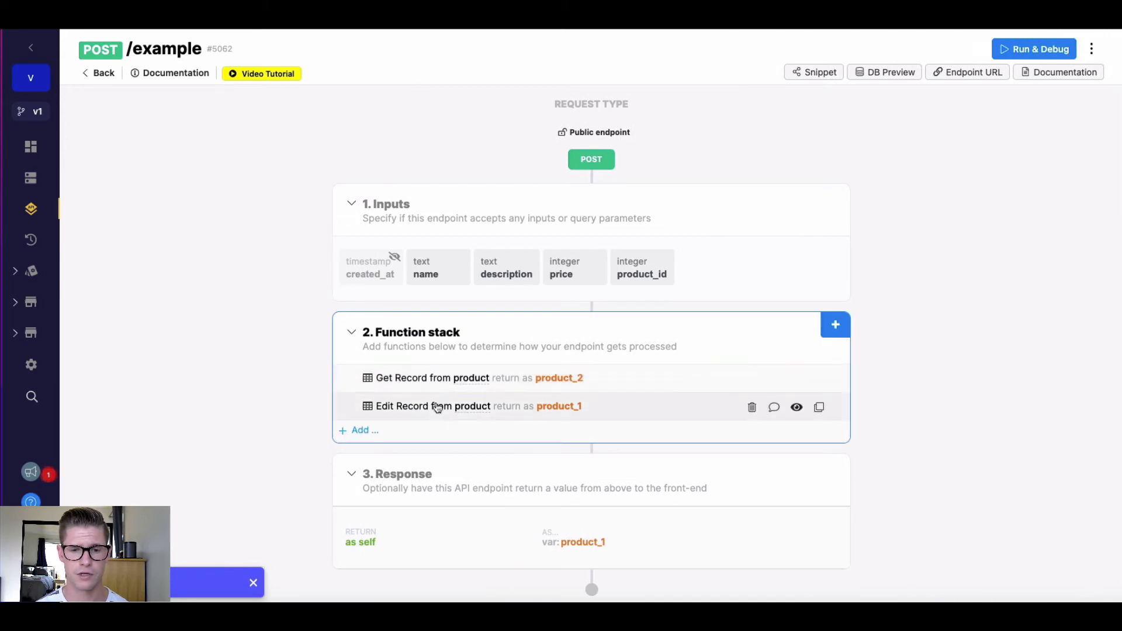
pyautogui.click(432, 406)
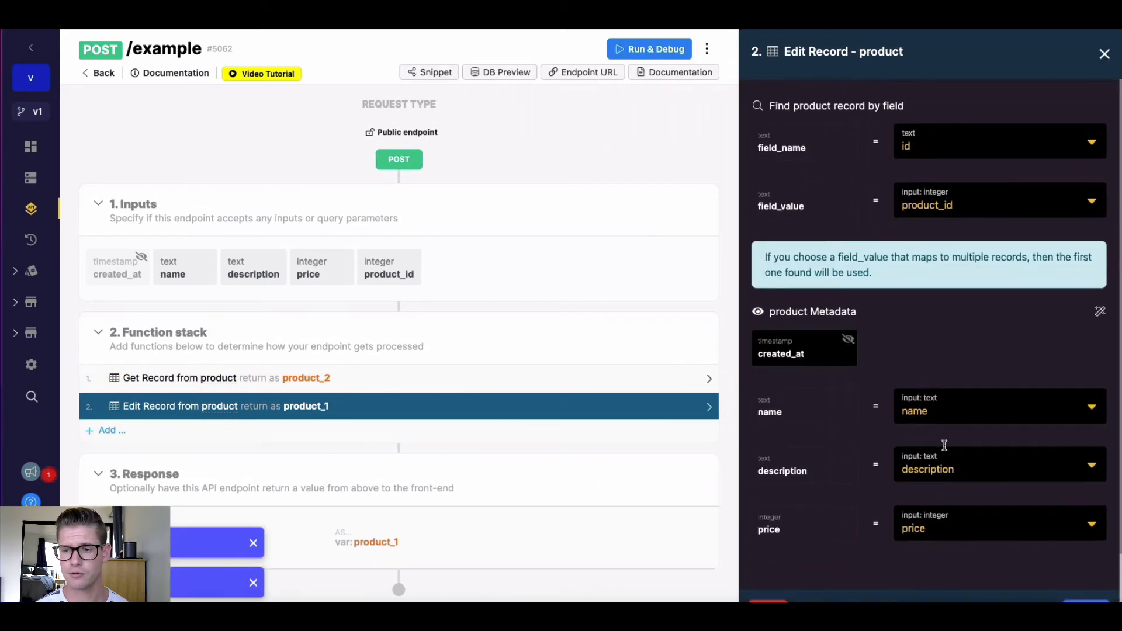
# Add a first_notempty filter on description with fallback value product_2.description.
pyautogui.scroll(-3)
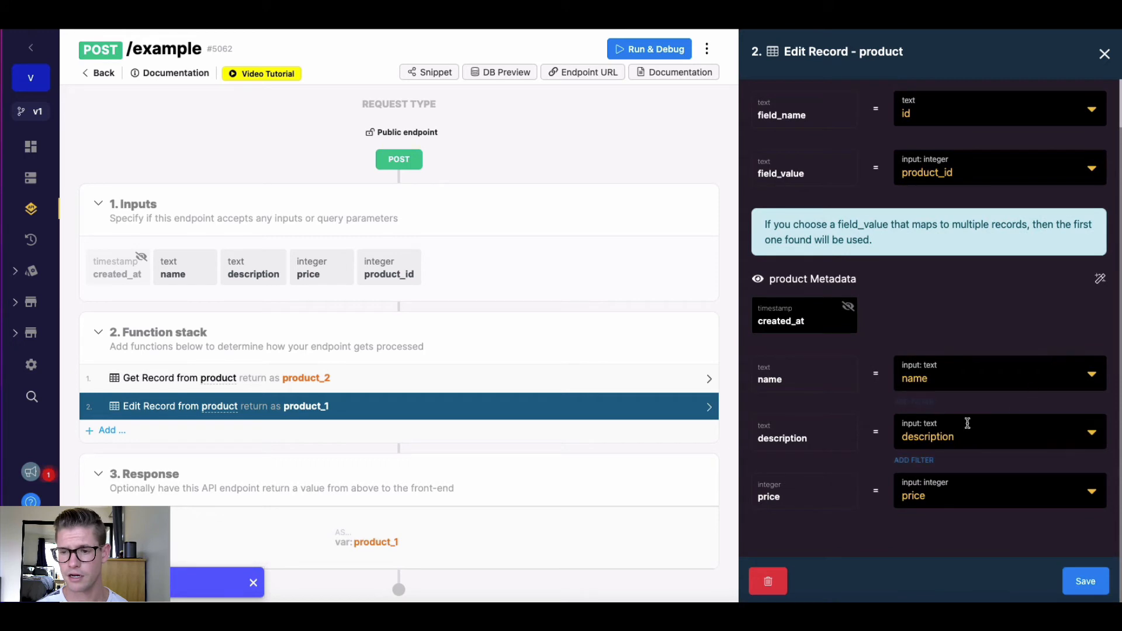
pyautogui.moveTo(914, 461)
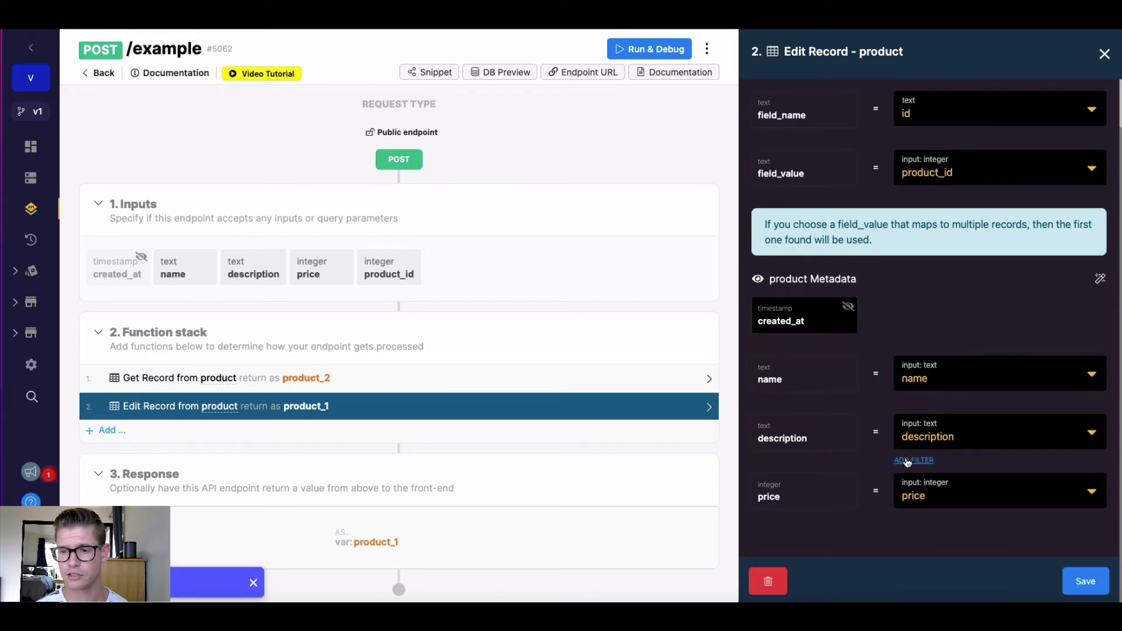
pyautogui.click(914, 460)
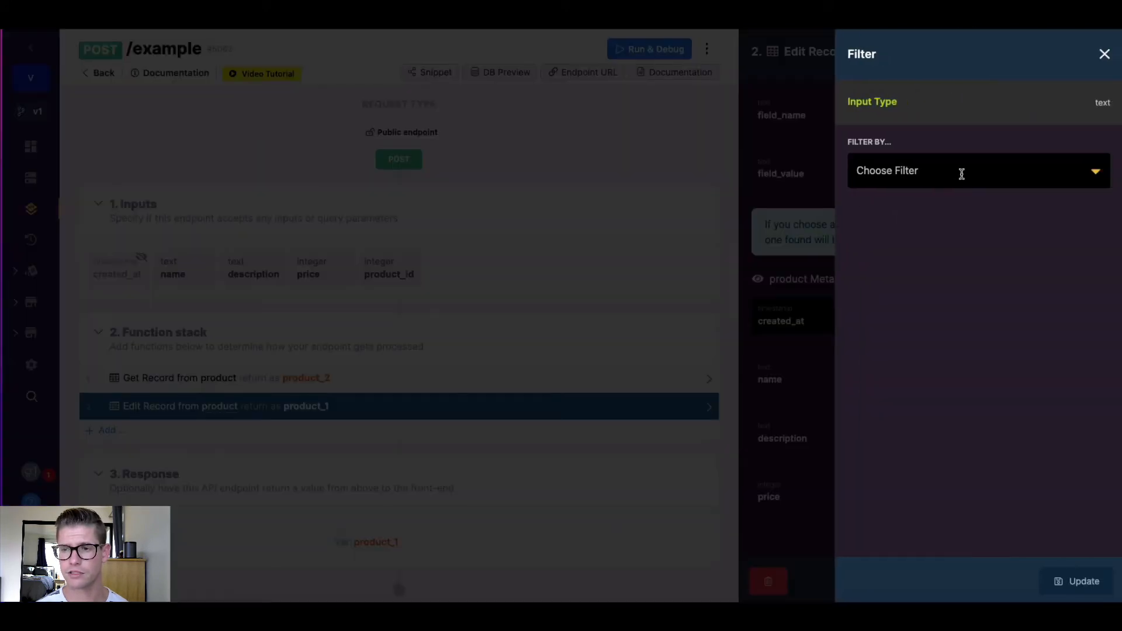
pyautogui.write('first')
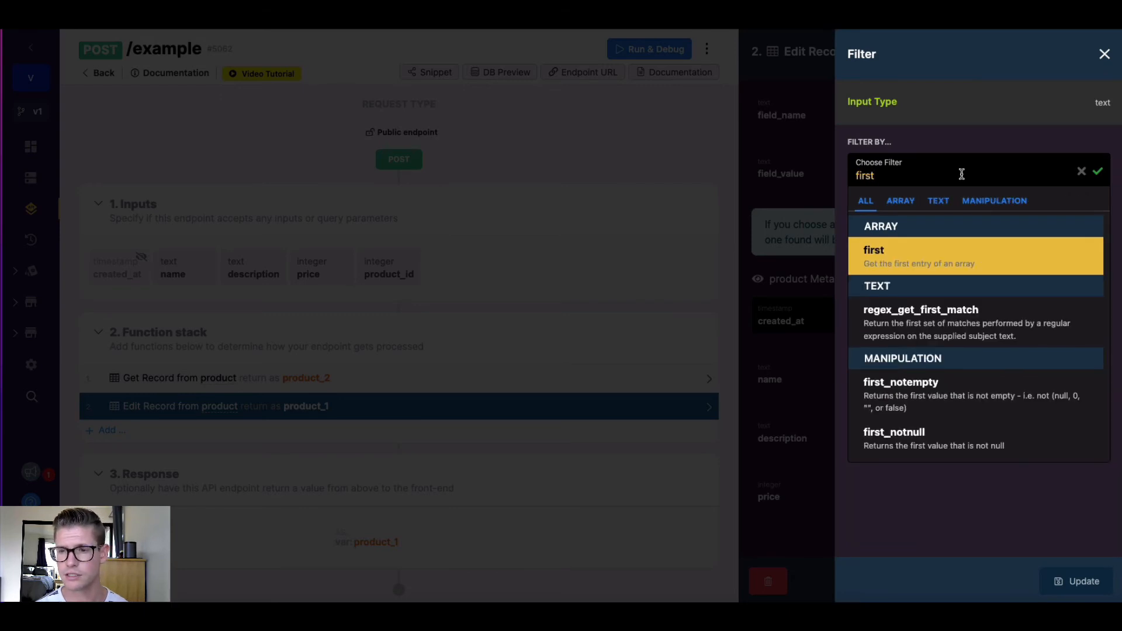
pyautogui.click(899, 381)
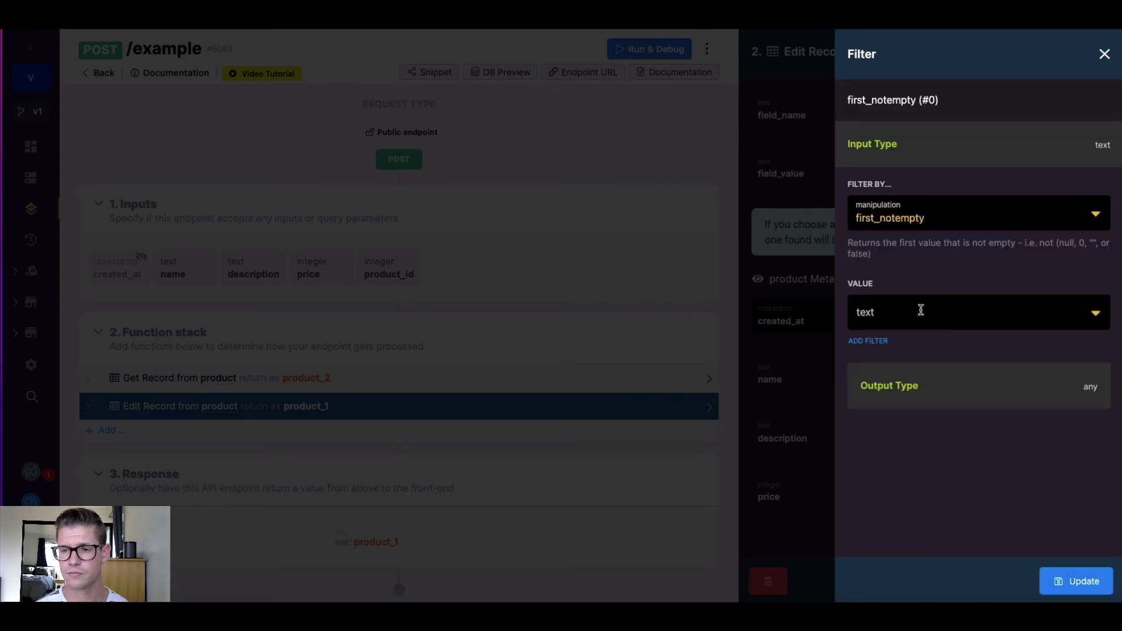
pyautogui.click(973, 310)
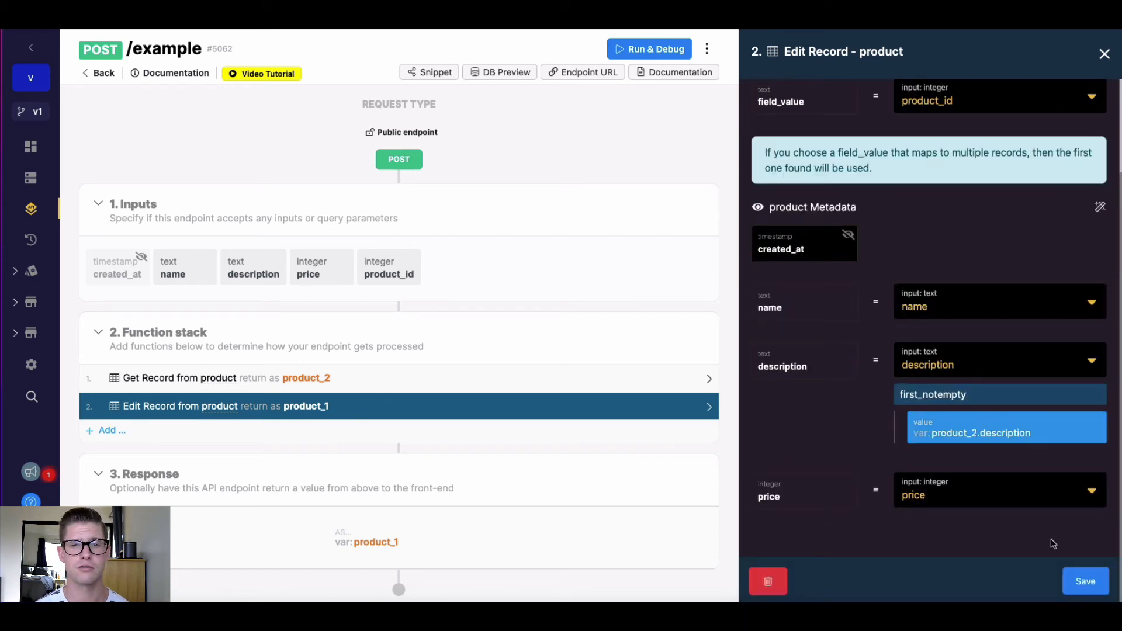
pyautogui.moveTo(1048, 541)
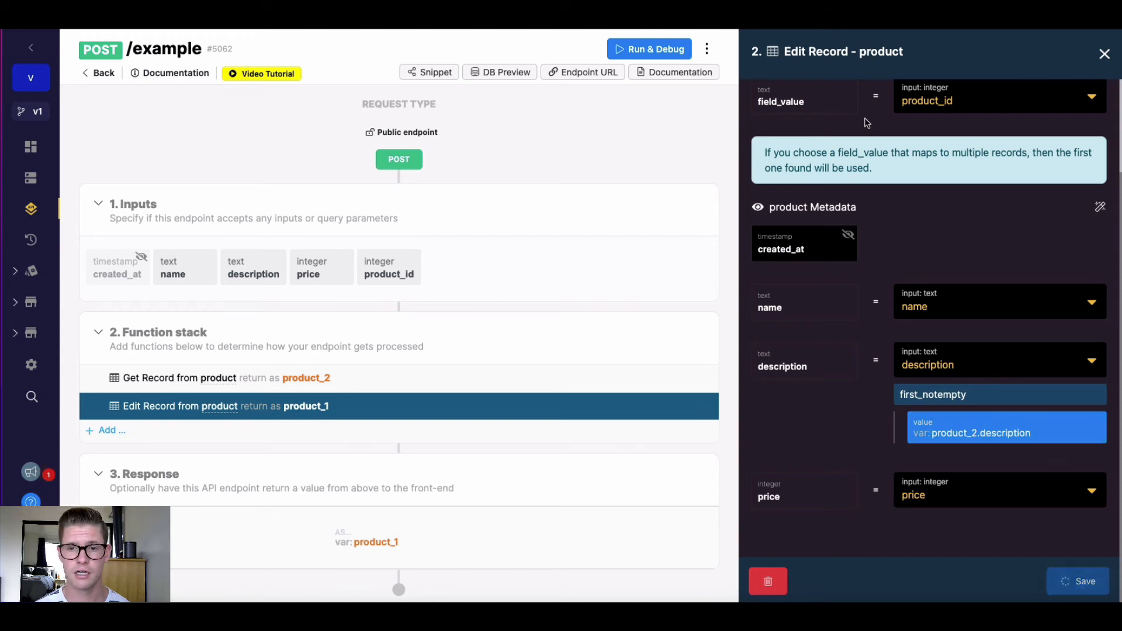
# Run a test with name "hello" and a blank description, confirming description abc is kept.
pyautogui.click(648, 49)
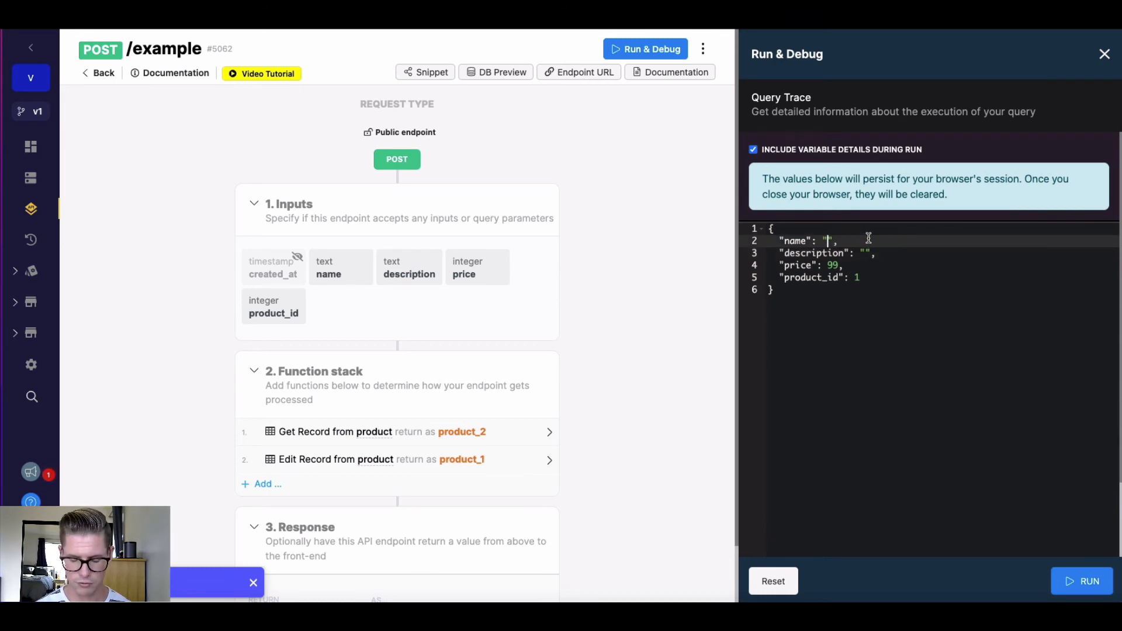
pyautogui.write('hello')
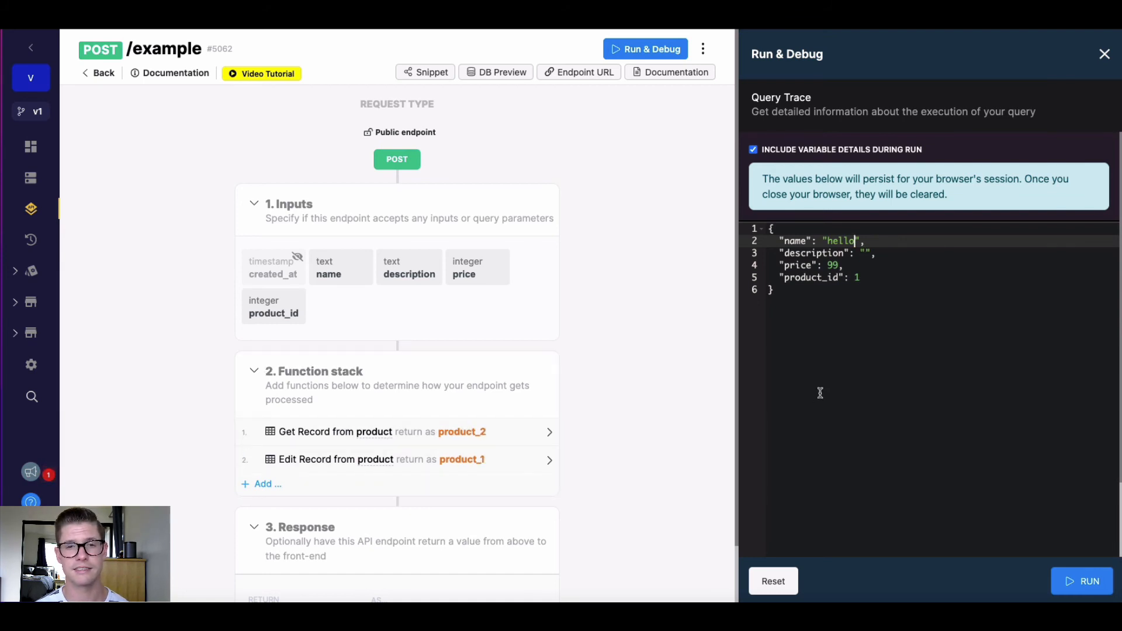
pyautogui.moveTo(1082, 580)
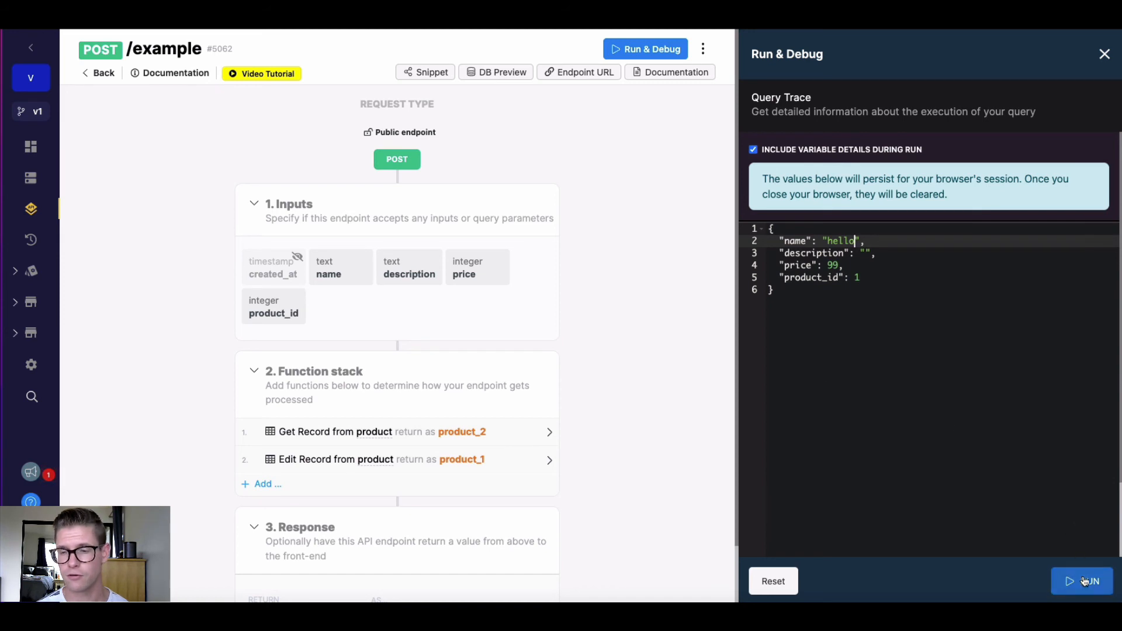
pyautogui.click(1082, 581)
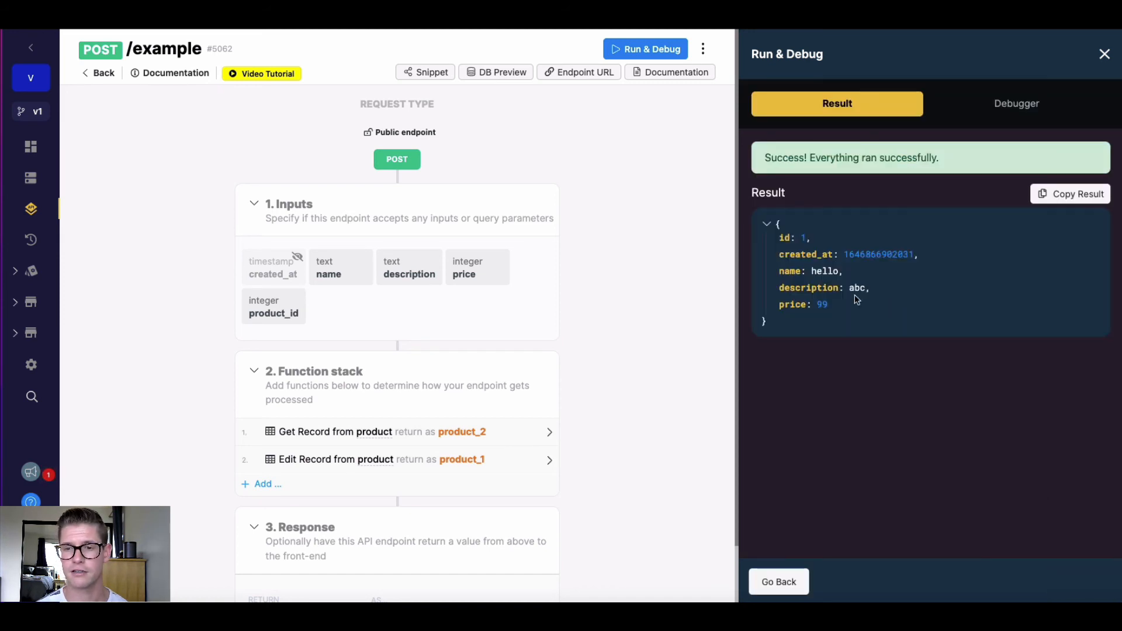
pyautogui.moveTo(916, 474)
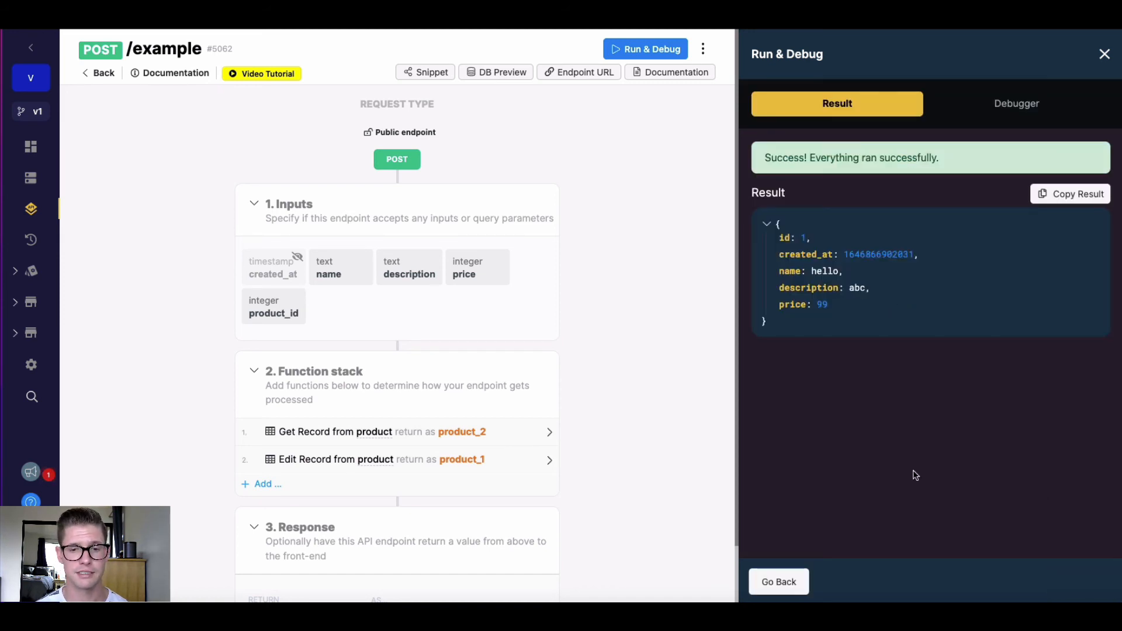
pyautogui.moveTo(661, 401)
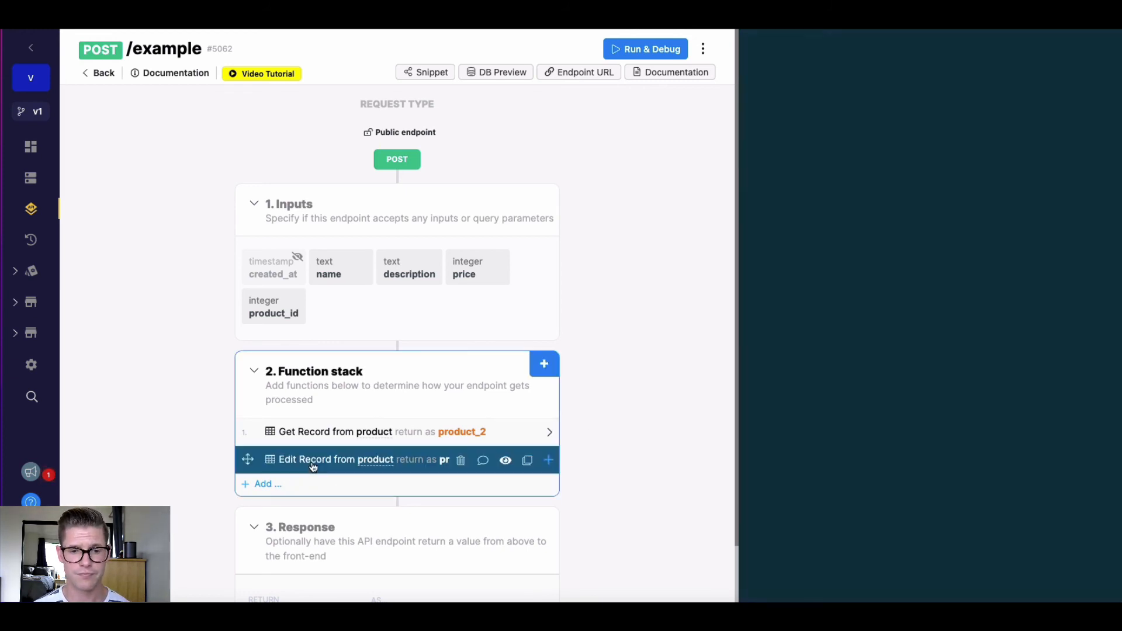
# Turn off the name field in the Edit Record inputs so it is no longer updated.
pyautogui.click(336, 459)
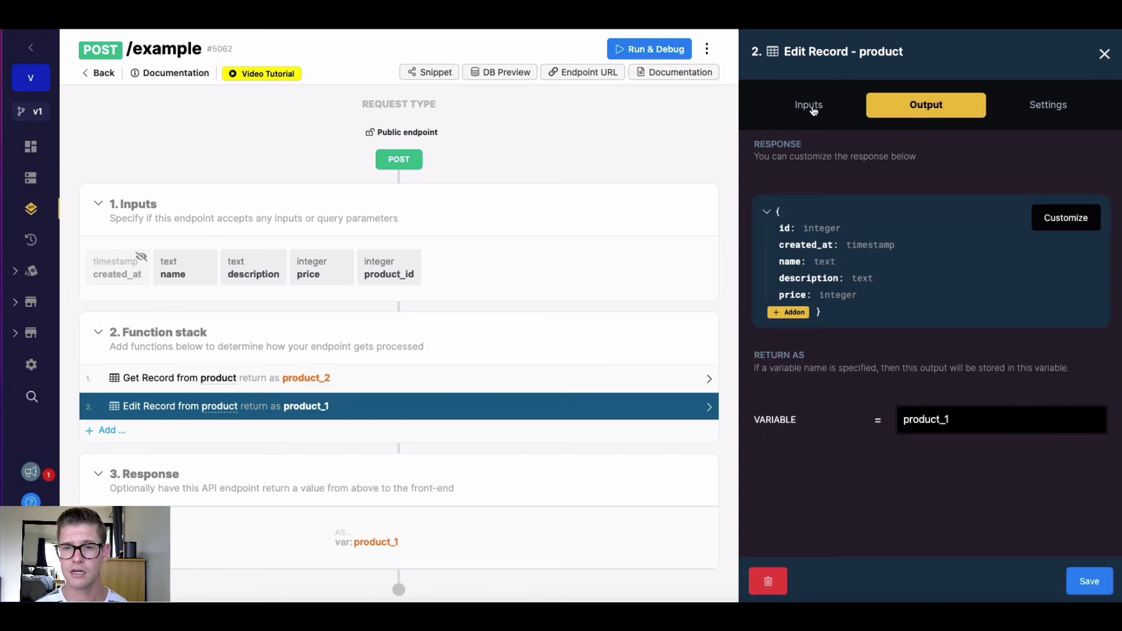
pyautogui.click(807, 104)
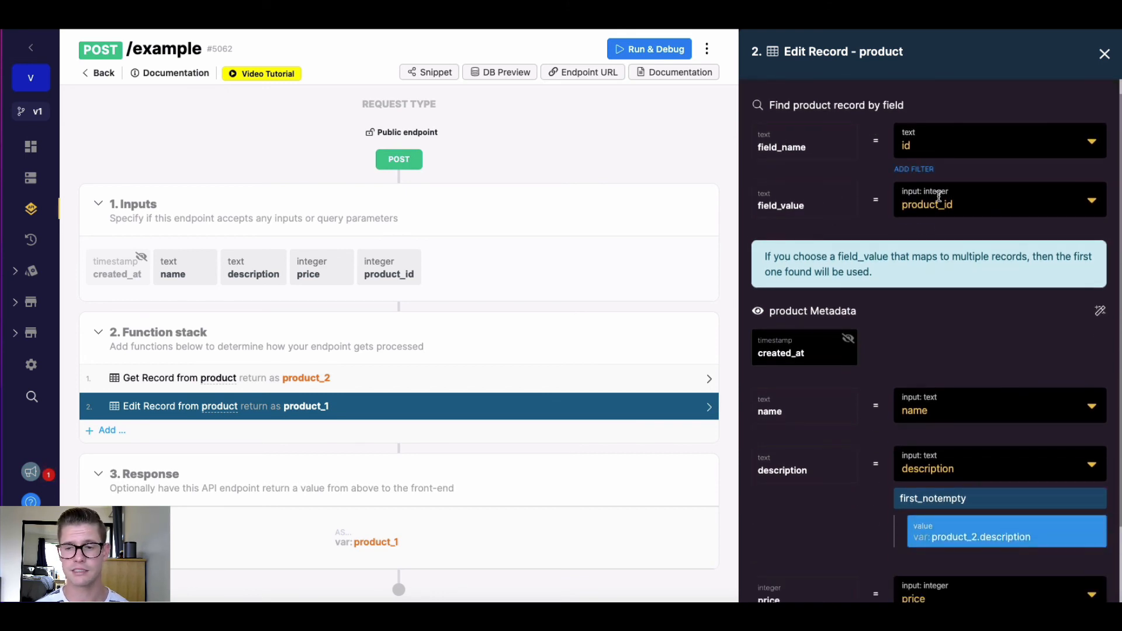
pyautogui.scroll(-3)
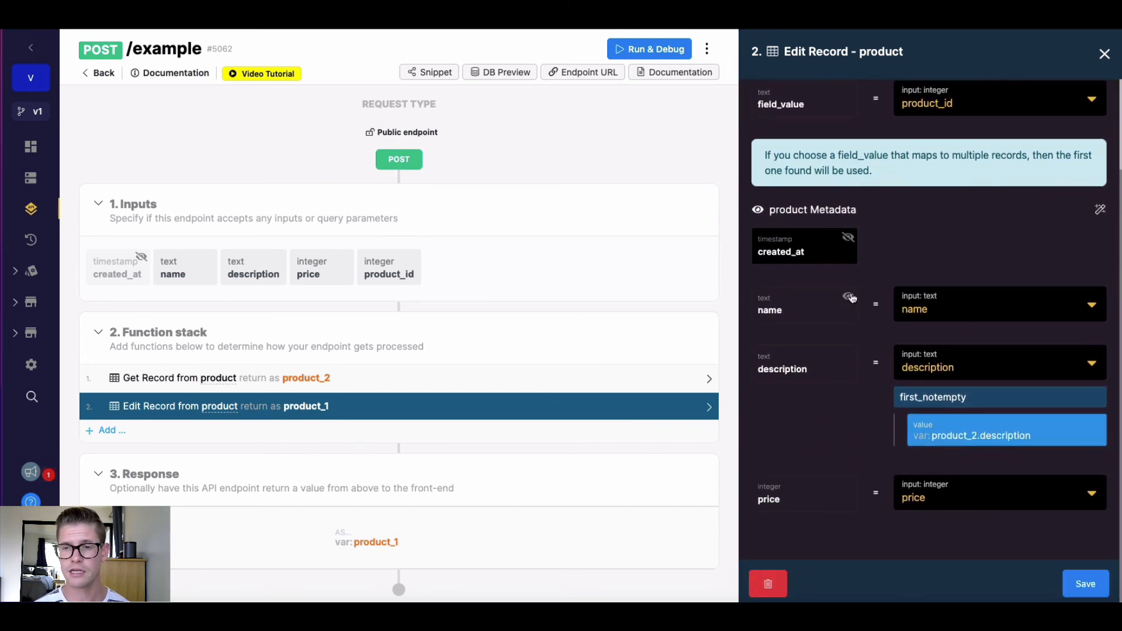
pyautogui.click(849, 298)
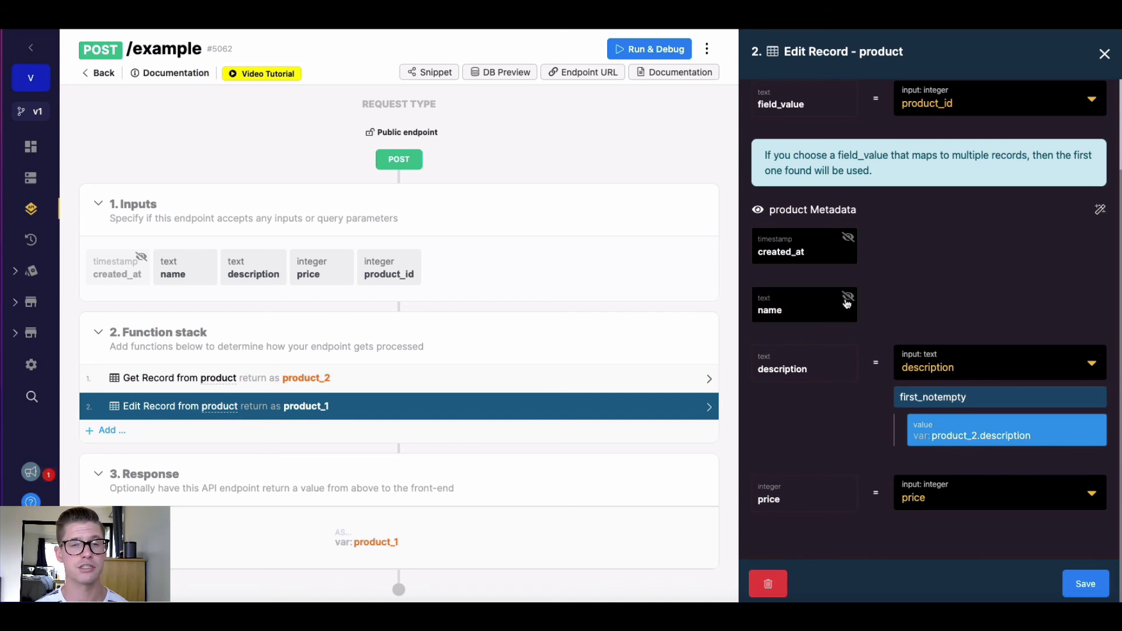